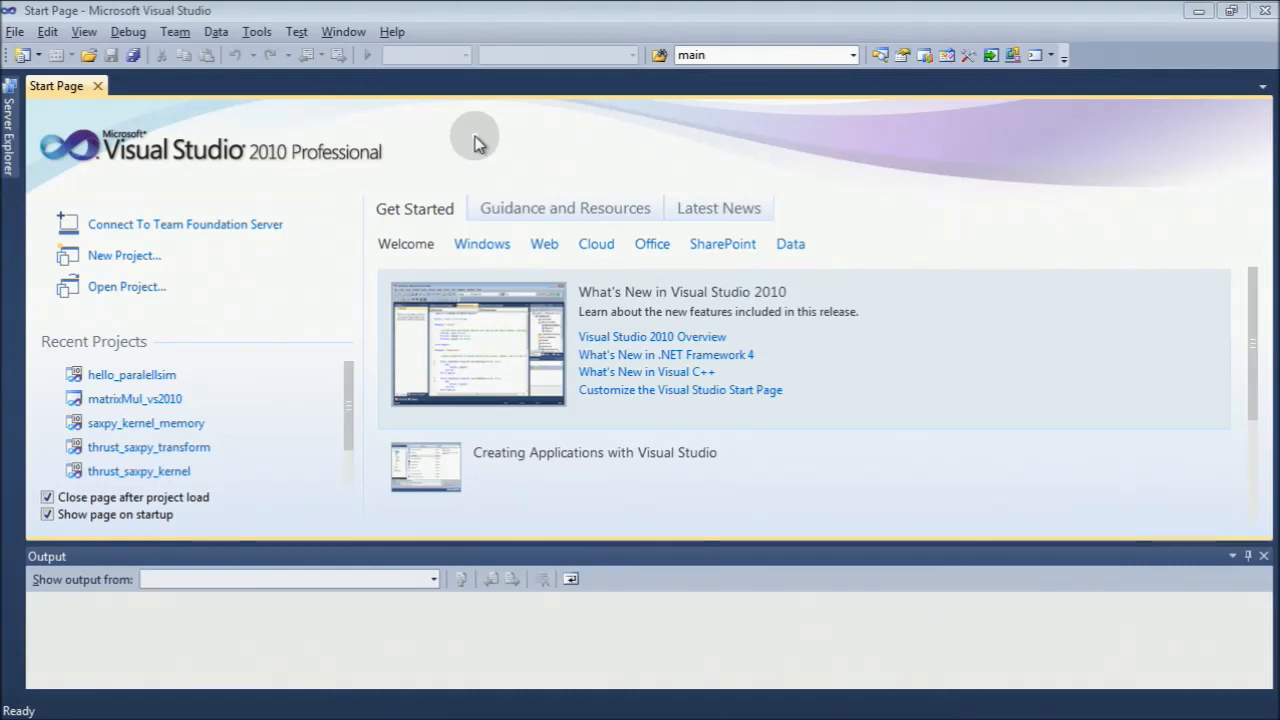
pyautogui.moveTo(478, 130)
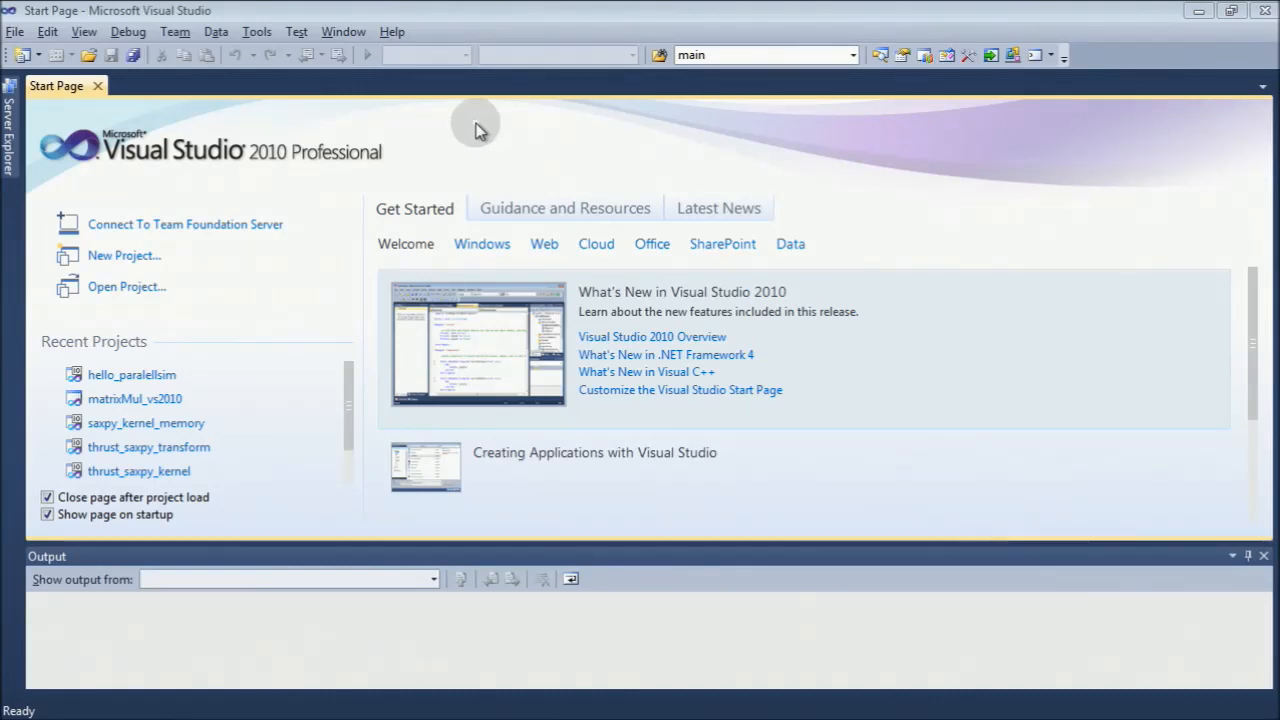
pyautogui.moveTo(123, 262)
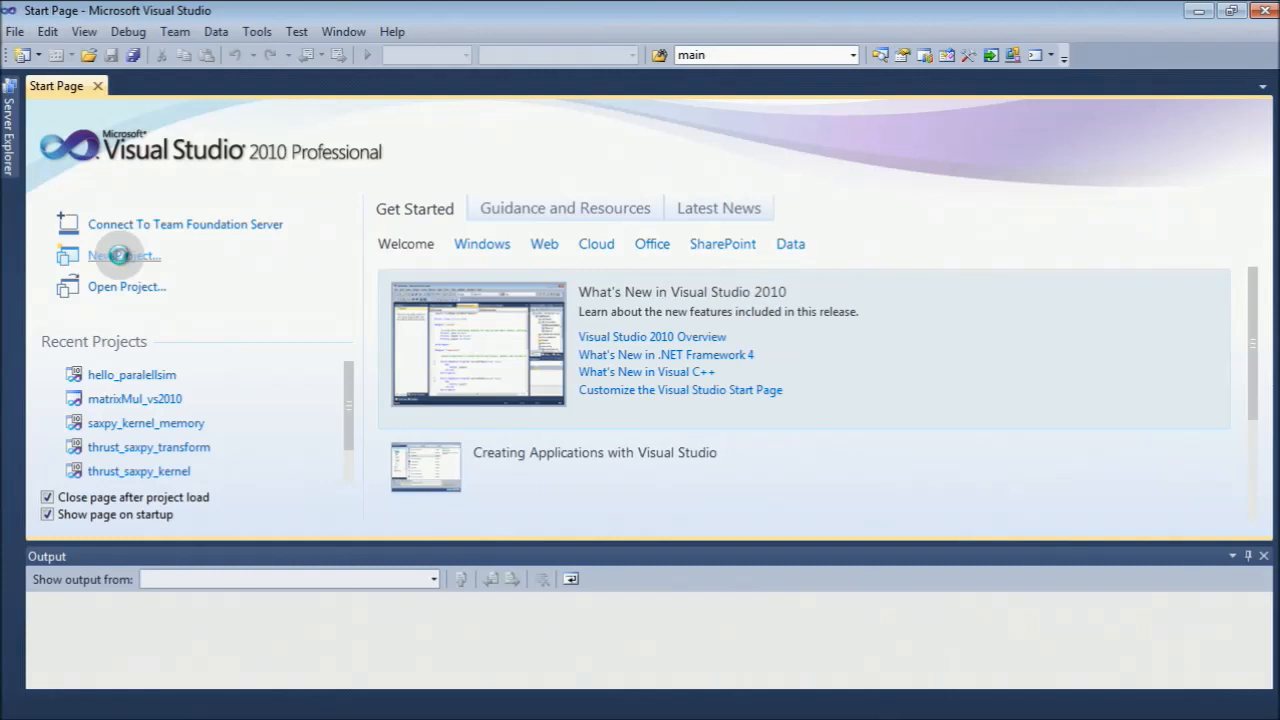
# Create a new NVIDIA CUDA 5.0 Runtime project named VectorAdd from the Start Page.
pyautogui.click(123, 255)
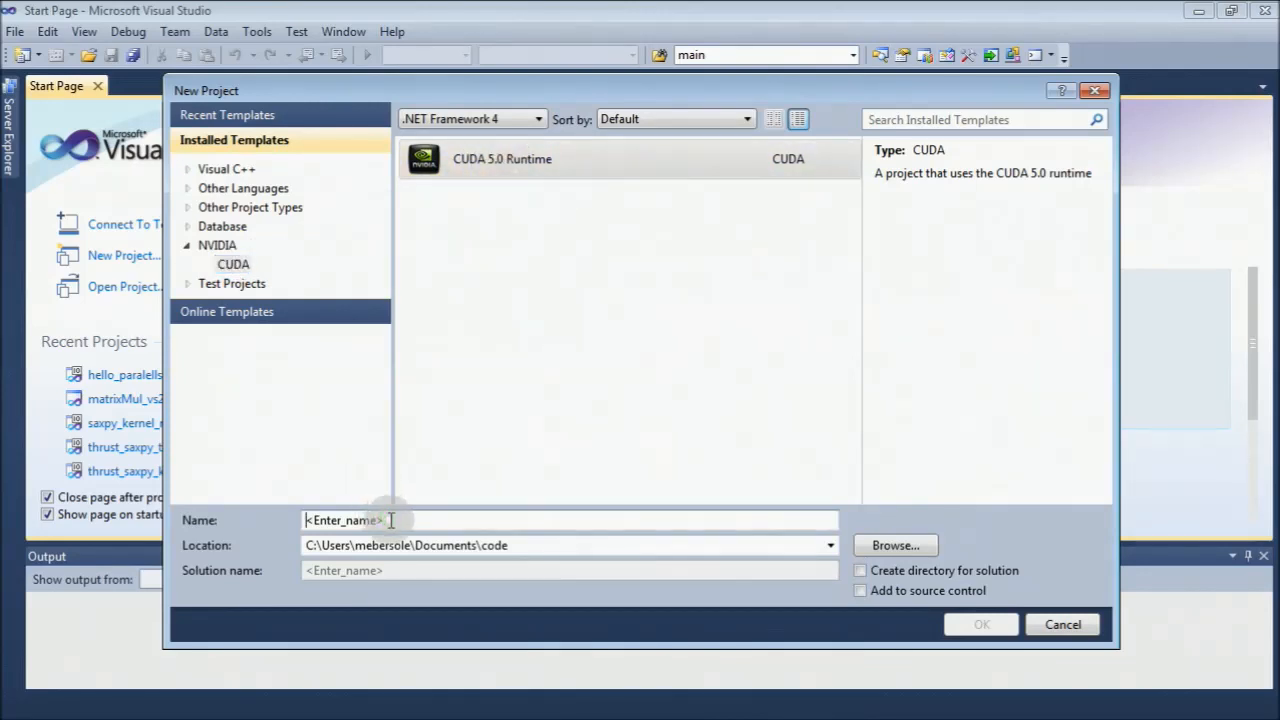
pyautogui.write('VectorAdd')
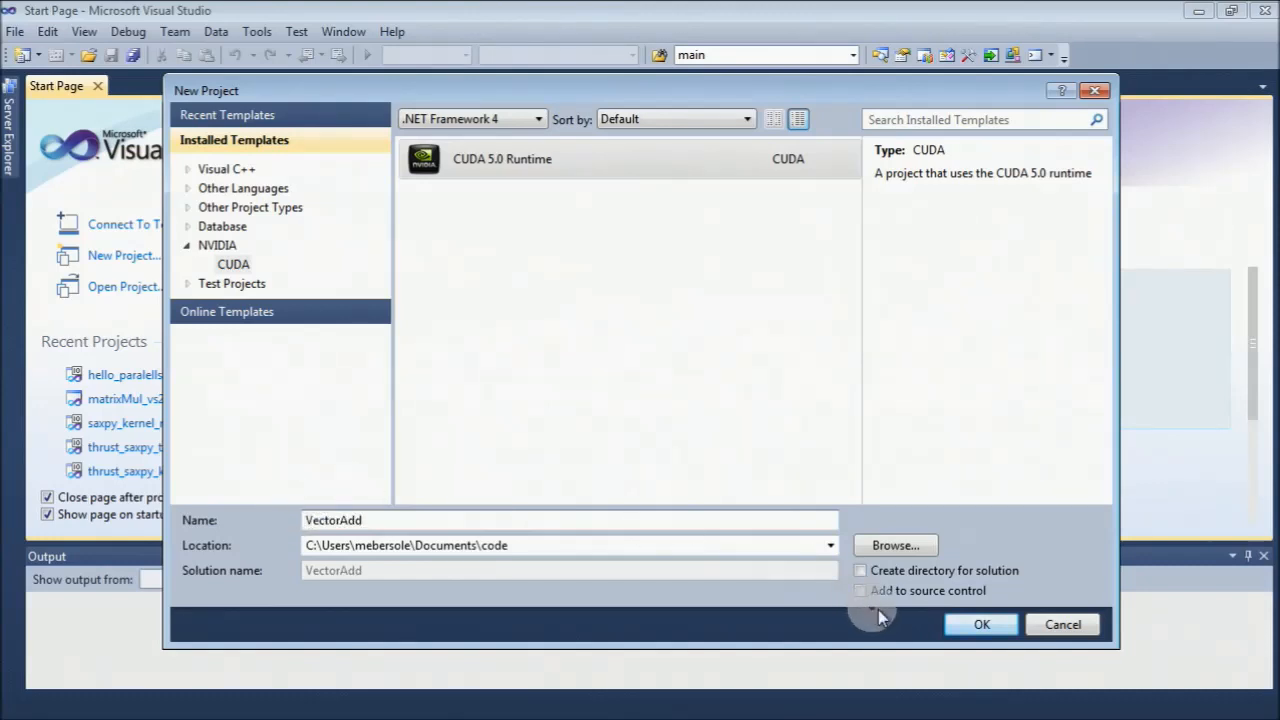
pyautogui.click(981, 624)
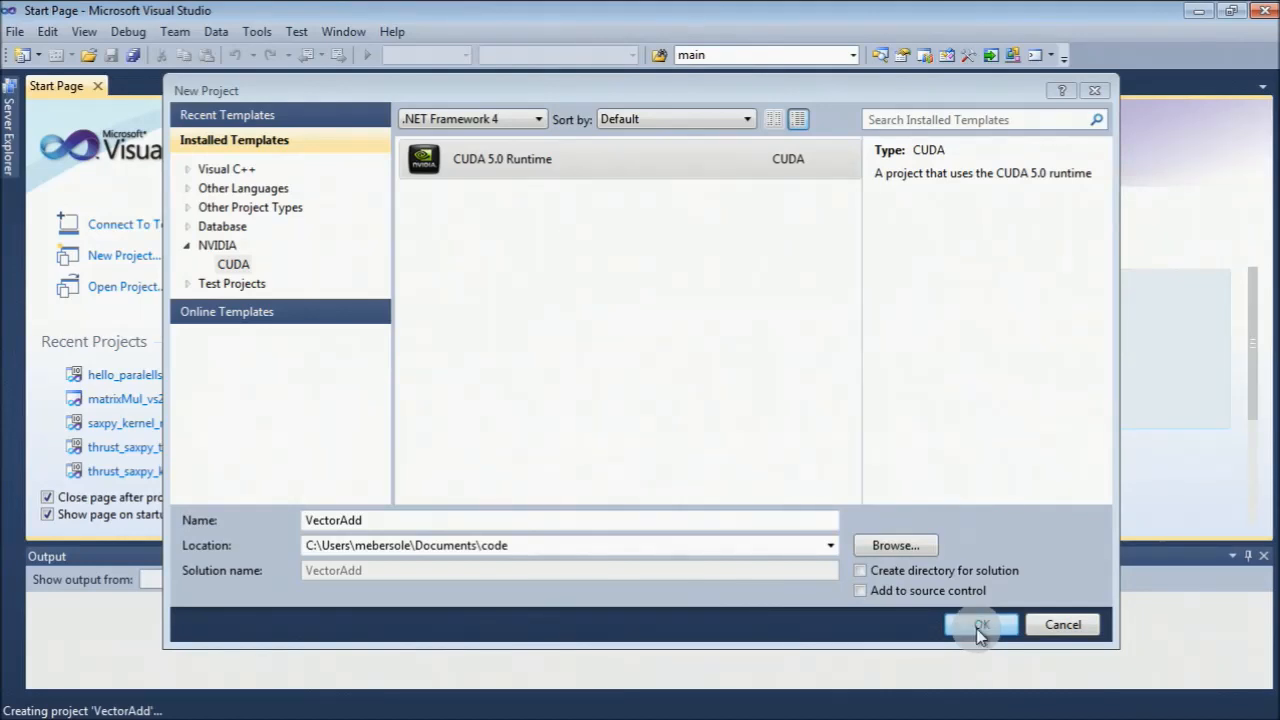
pyautogui.click(980, 624)
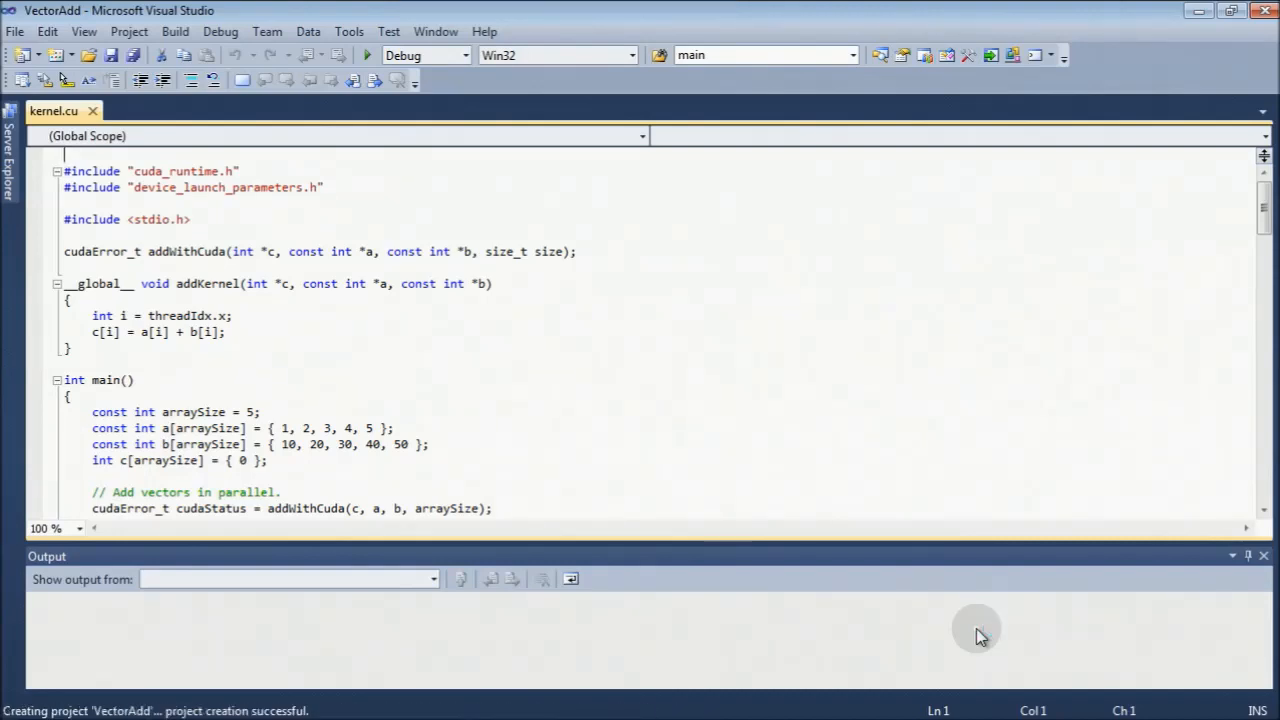
pyautogui.moveTo(990, 628)
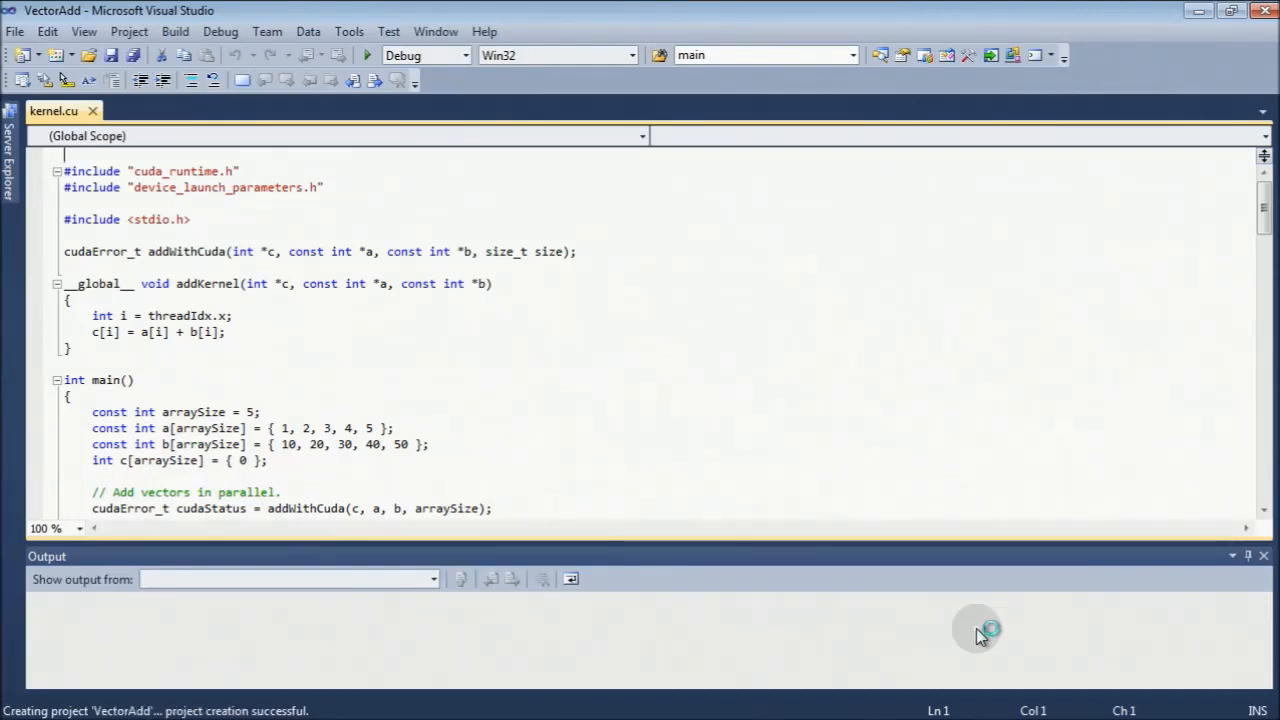
pyautogui.moveTo(621, 313)
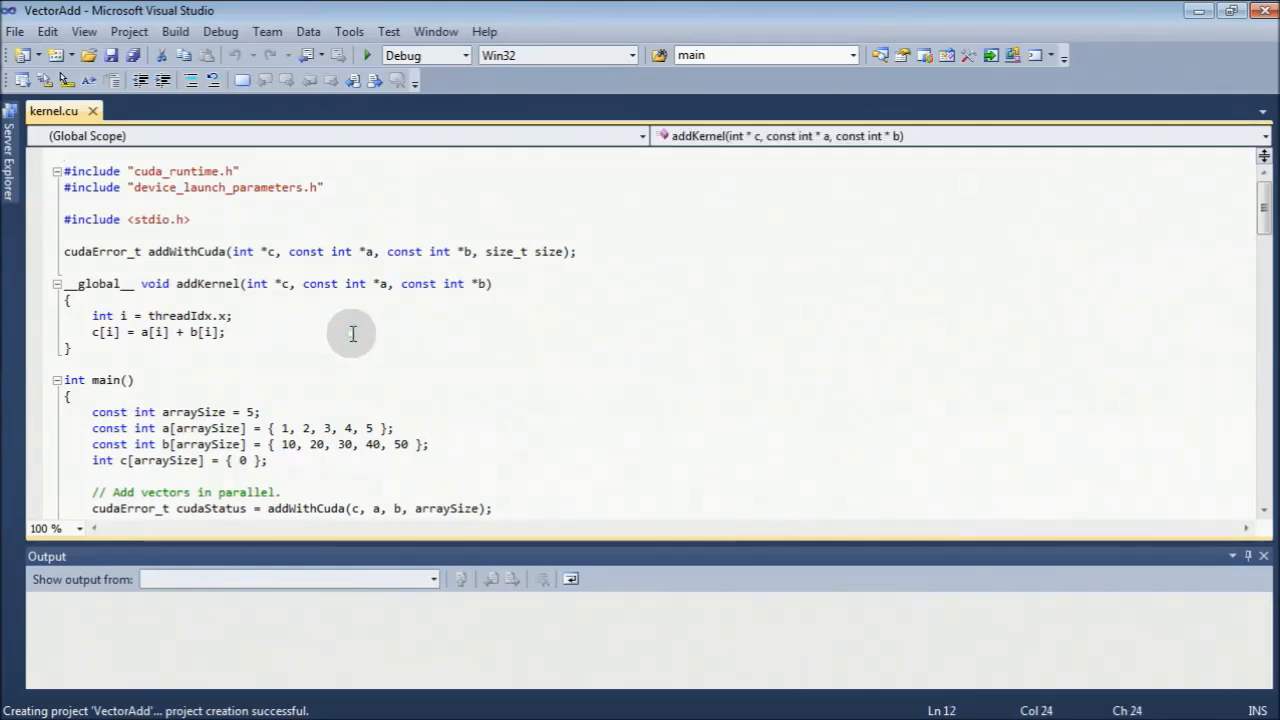
# Replace all of kernel.cu with the plain C VectorAdd code and select the three free() calls.
pyautogui.press('ctrl+a')
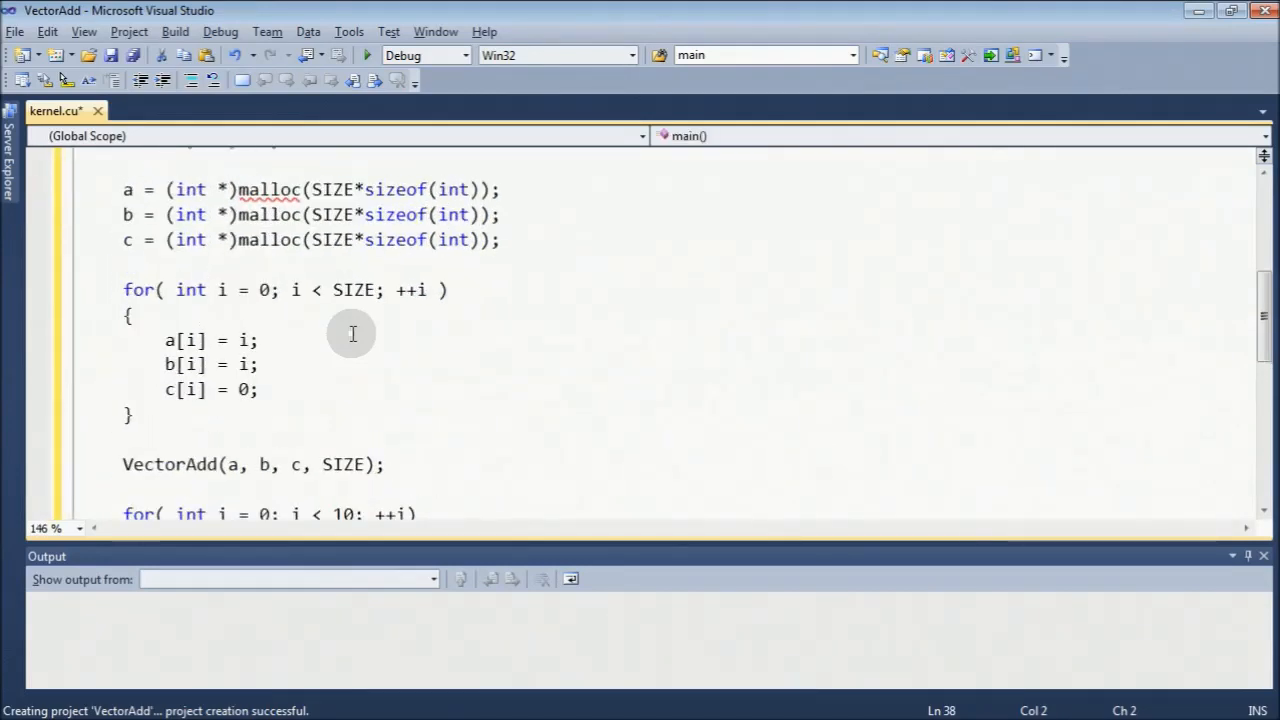
pyautogui.scroll(3)
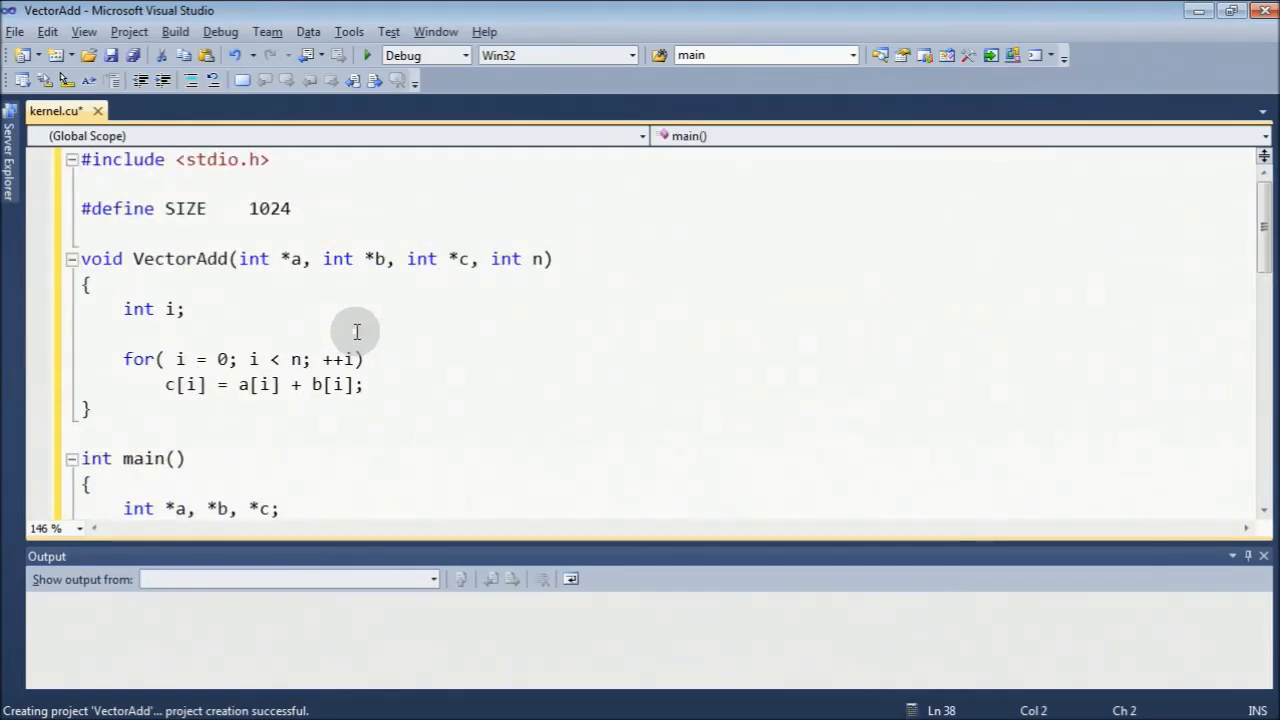
pyautogui.moveTo(127, 263)
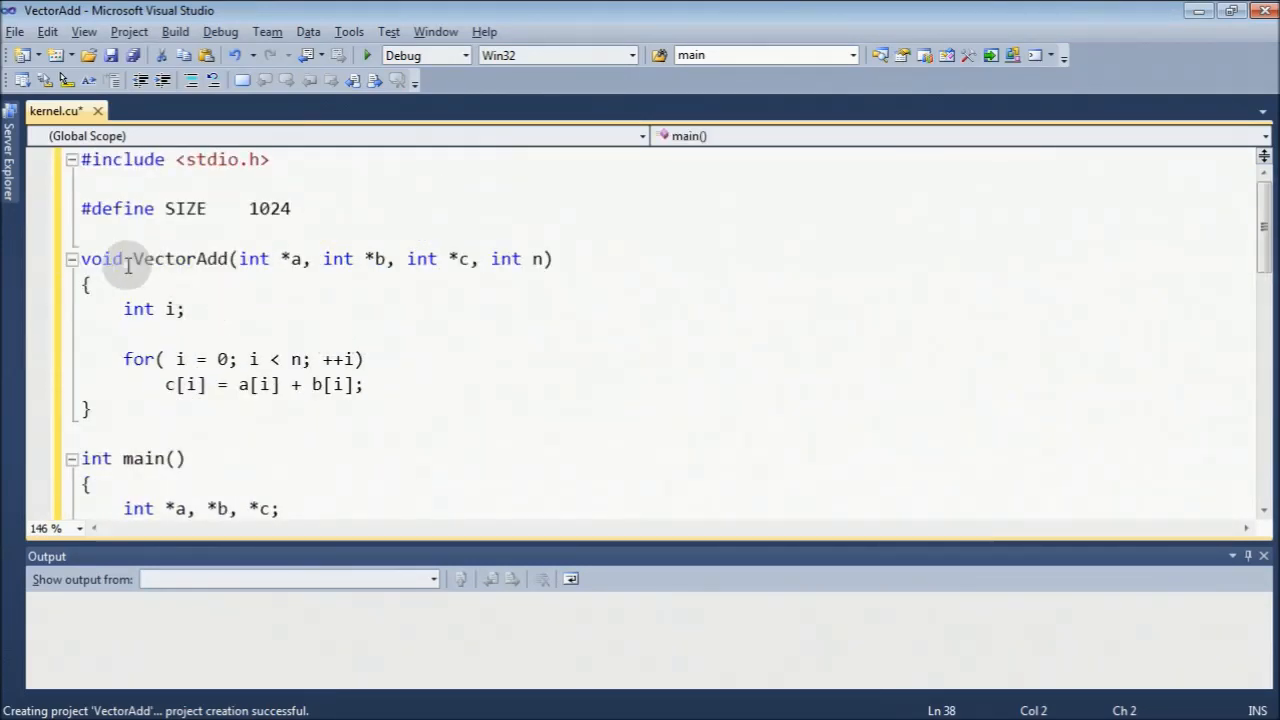
pyautogui.moveTo(257, 360)
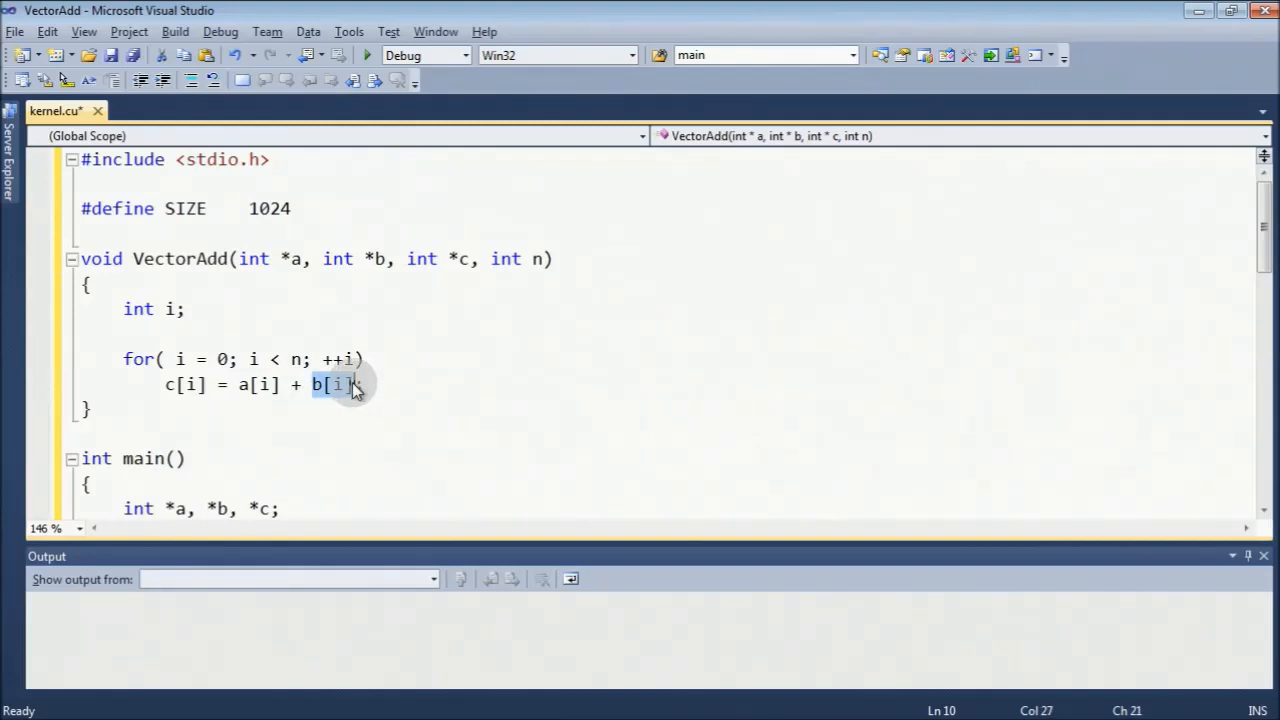
pyautogui.scroll(-3)
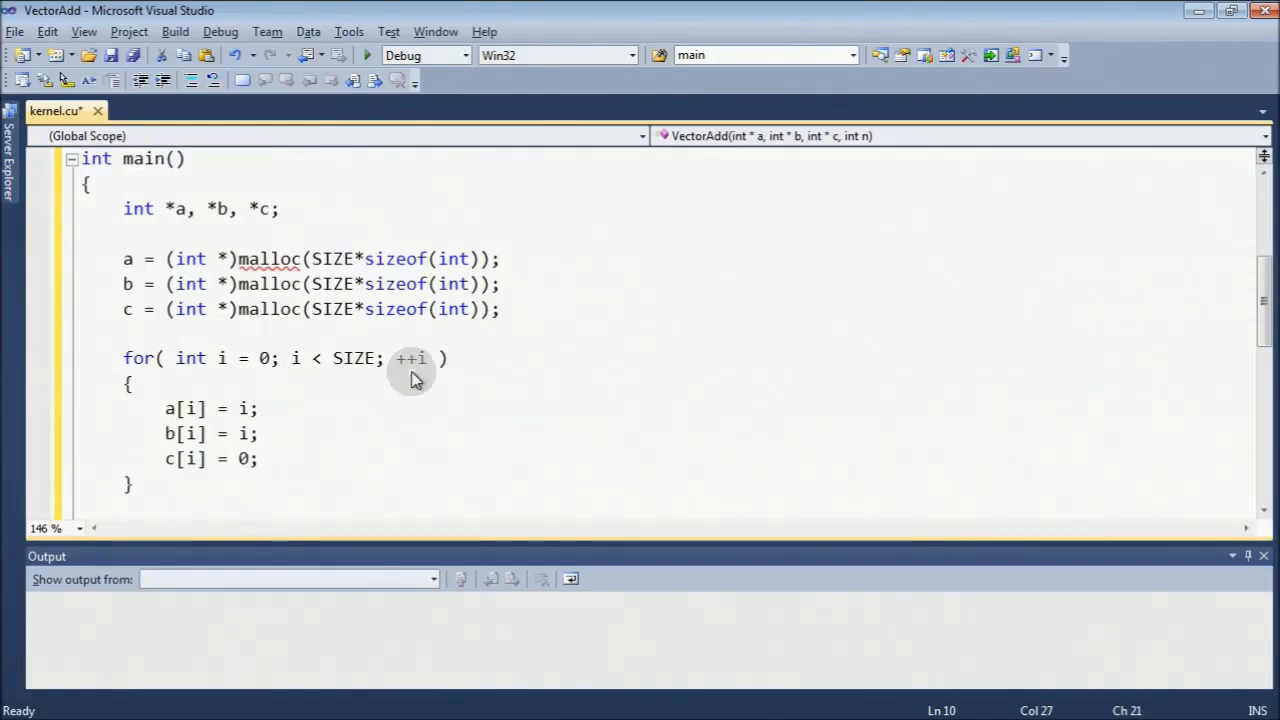
pyautogui.moveTo(180, 208)
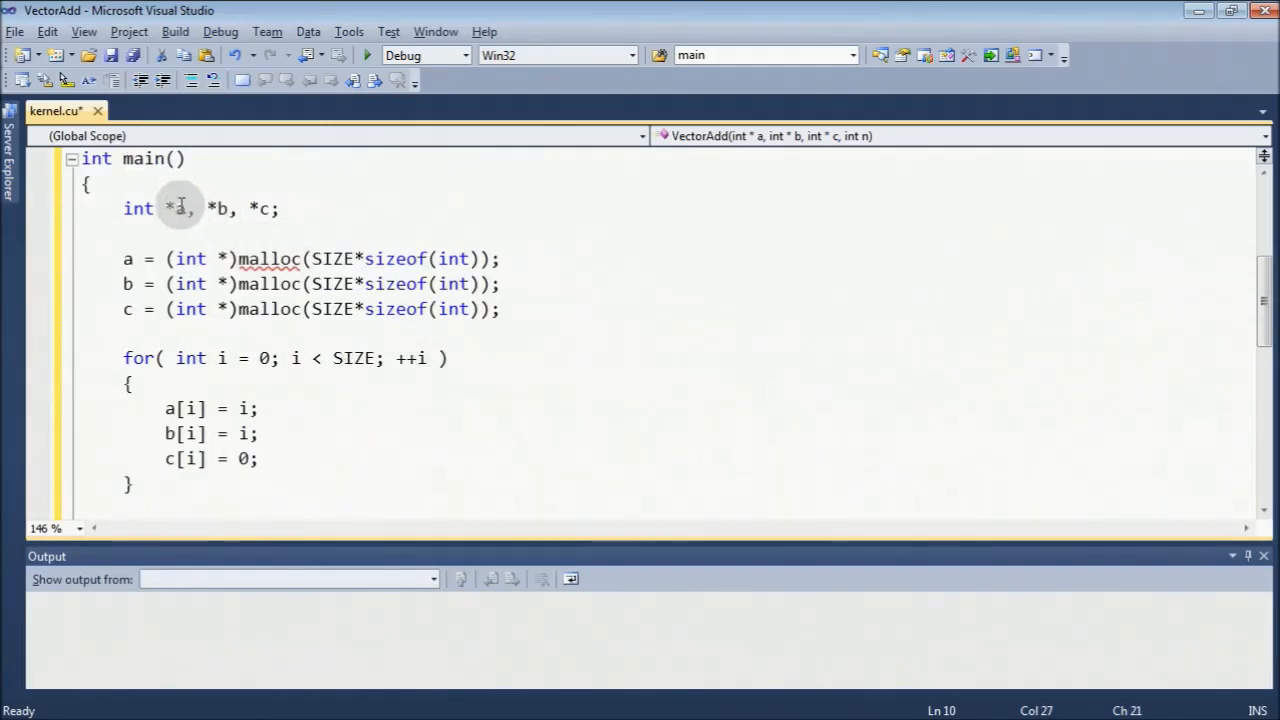
pyautogui.click(178, 259)
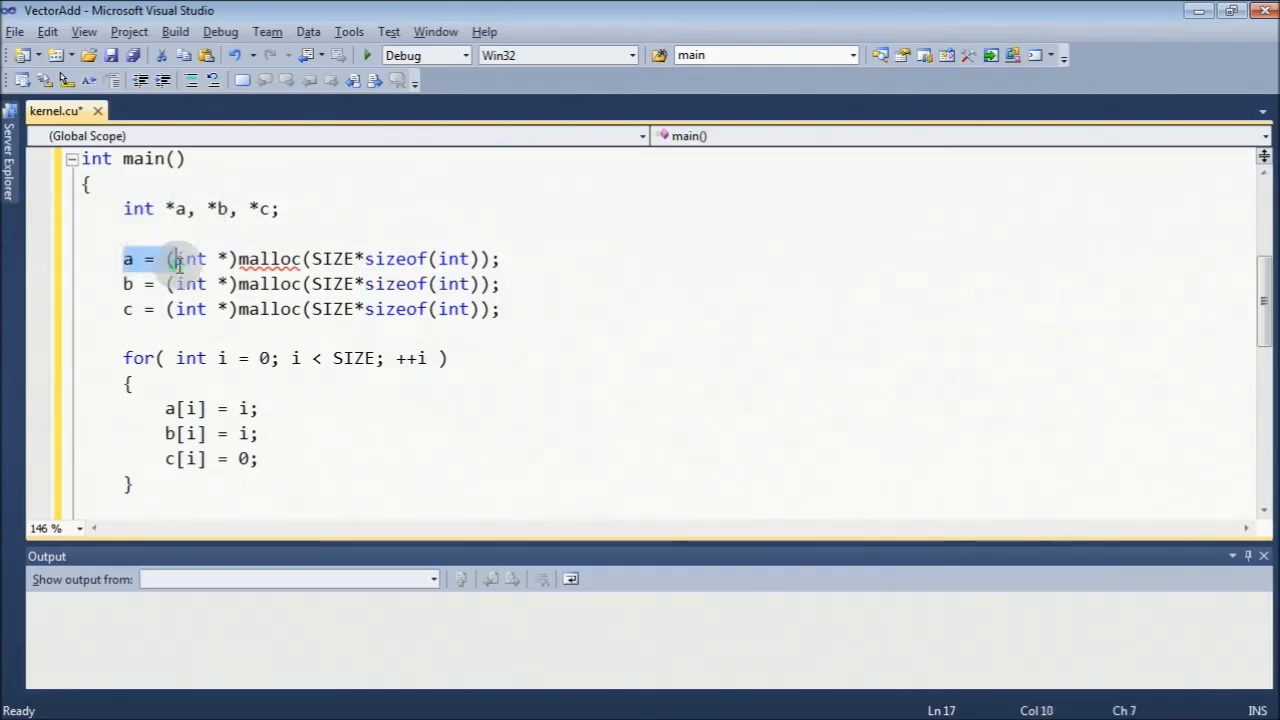
pyautogui.scroll(-3)
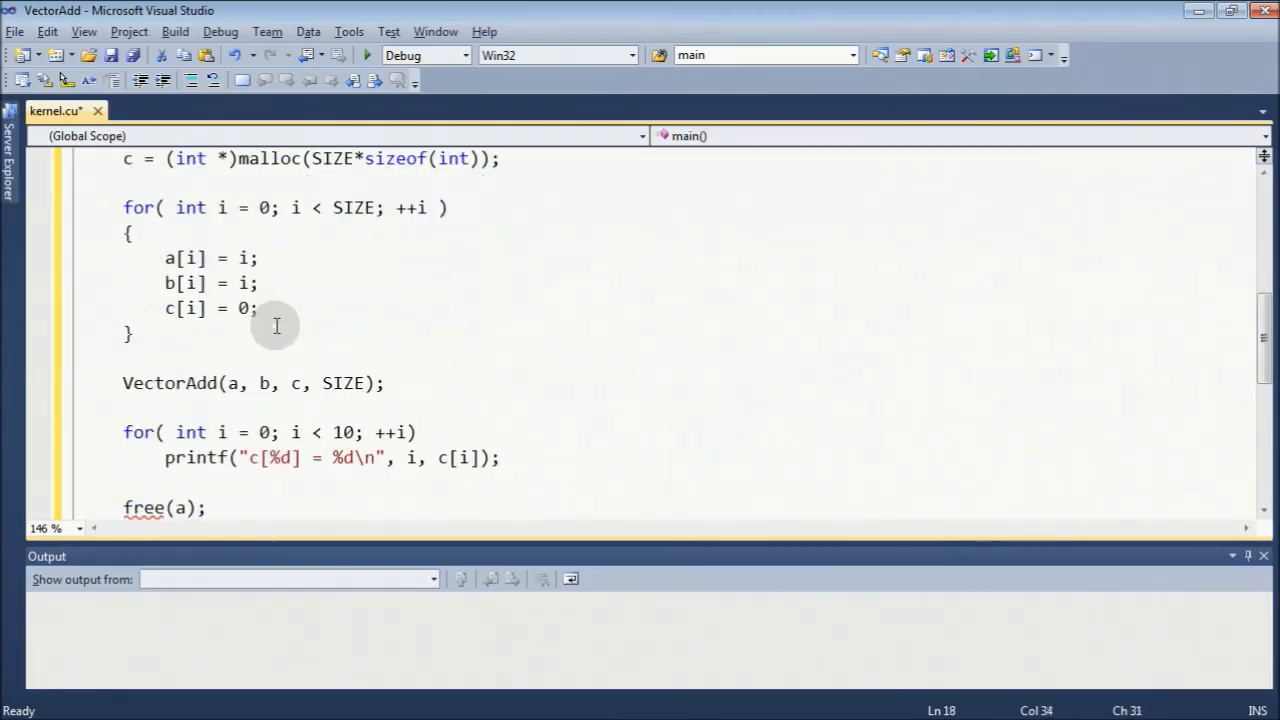
pyautogui.scroll(-3)
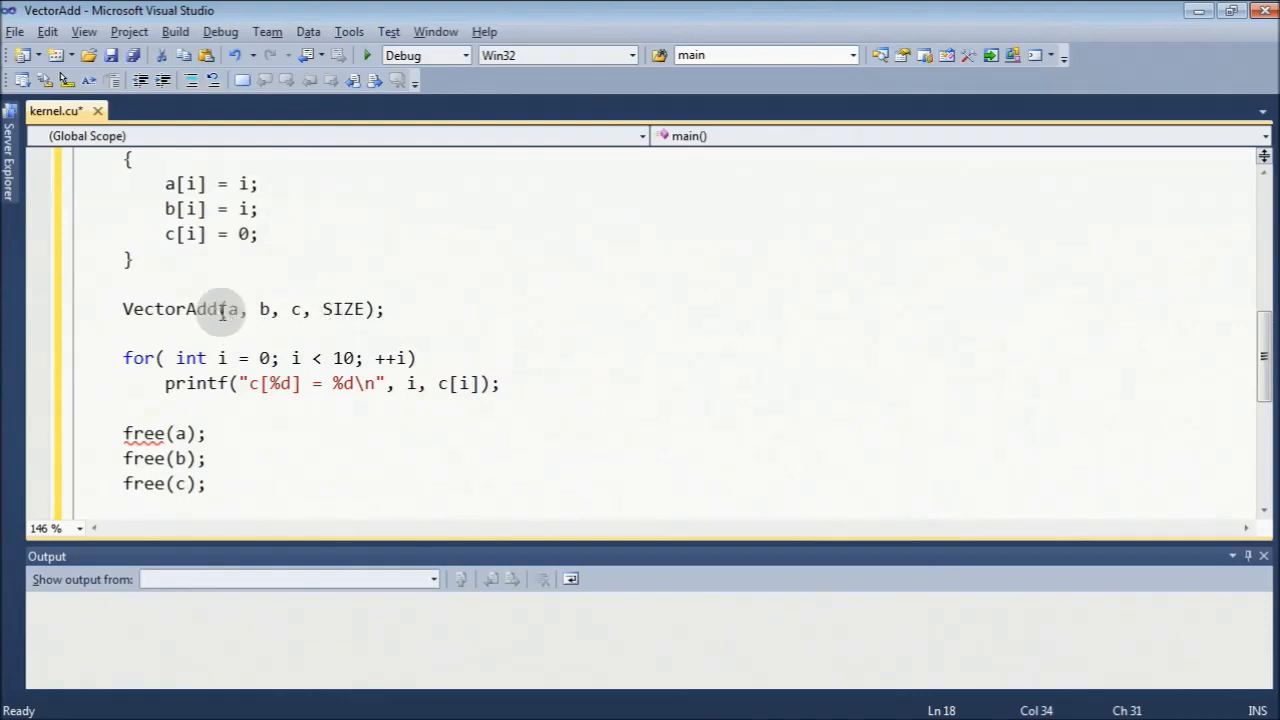
pyautogui.moveTo(123, 358); pyautogui.dragTo(500, 384)
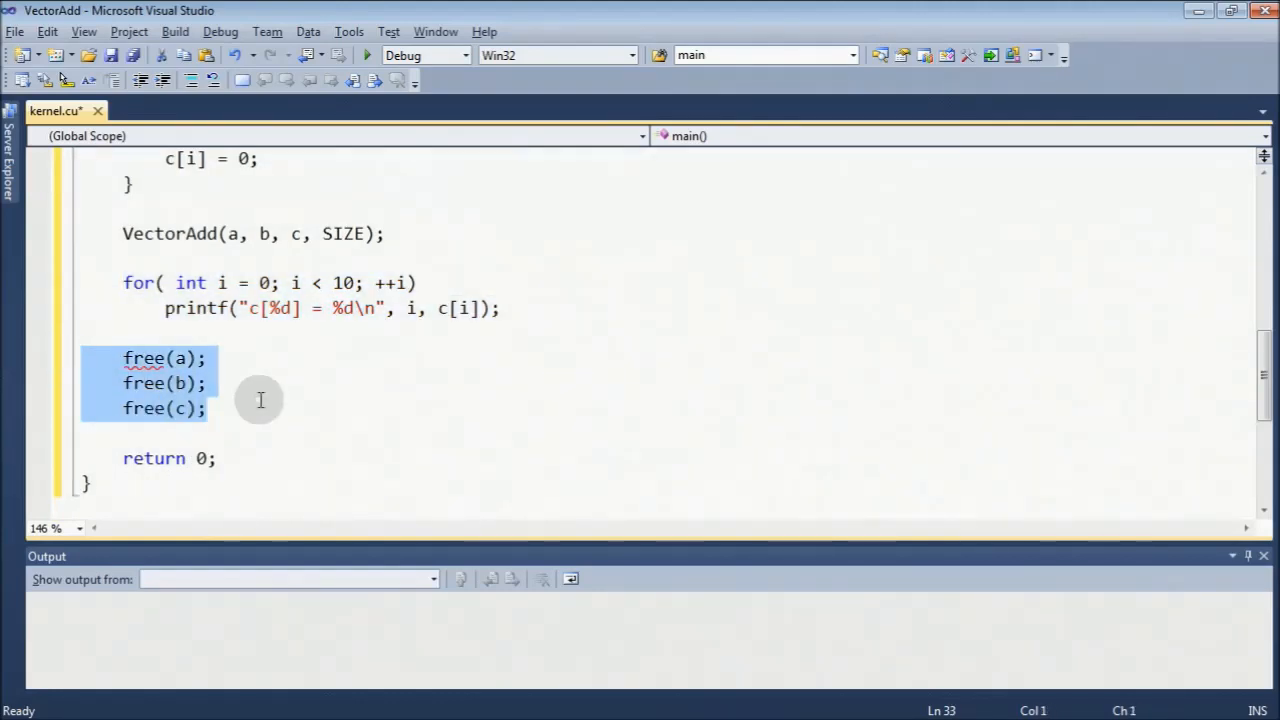
pyautogui.moveTo(118, 60)
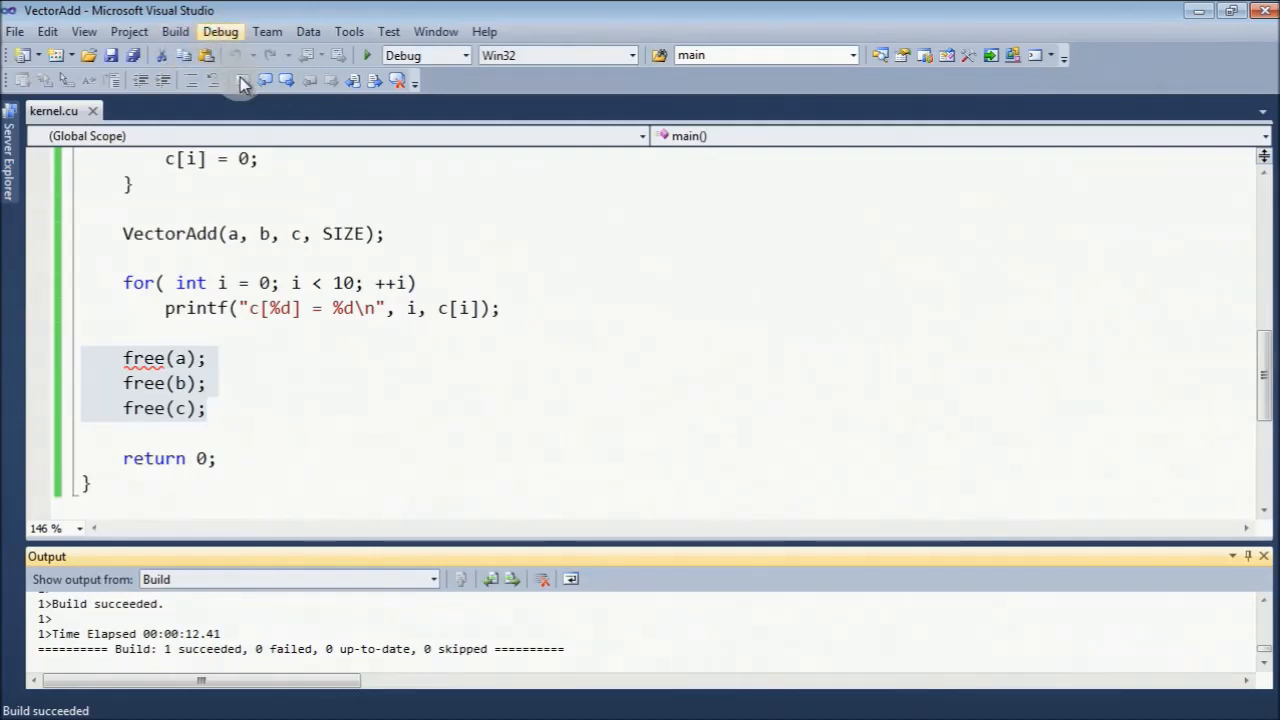
# Run VectorAdd without debugging and check the console prints c[0]=0 through c[9]=18.
pyautogui.click(220, 31)
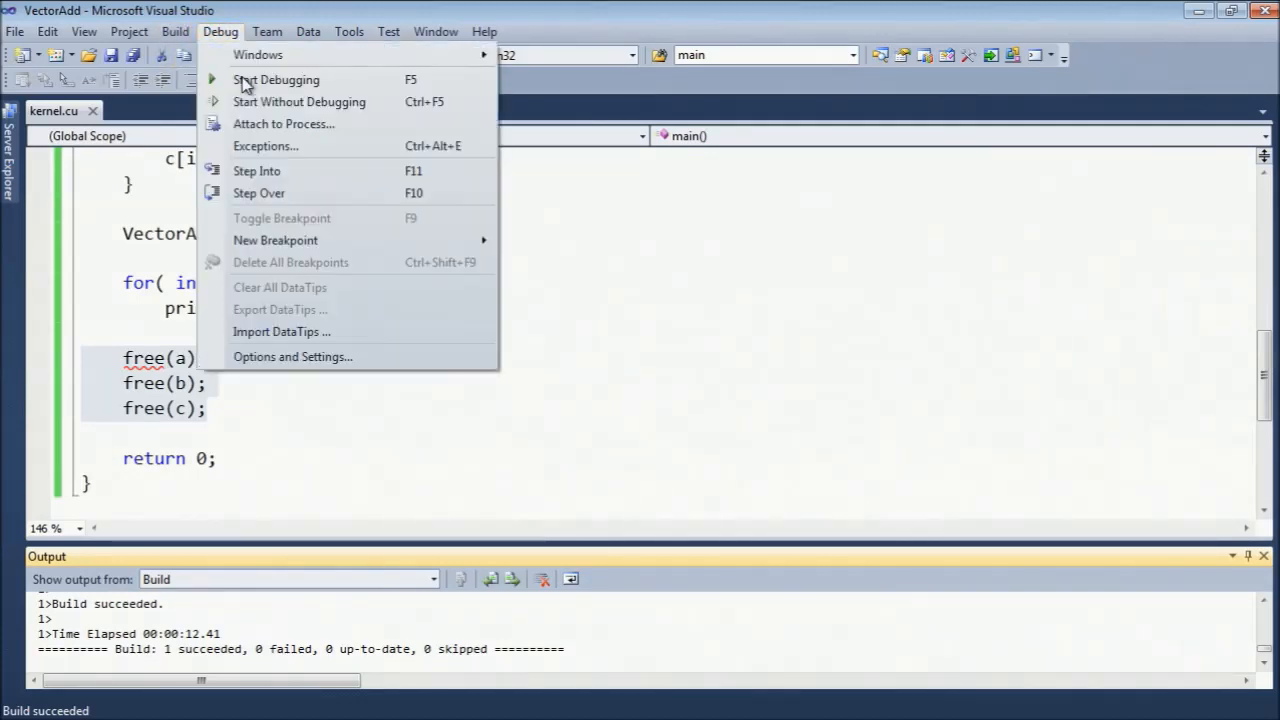
pyautogui.click(299, 101)
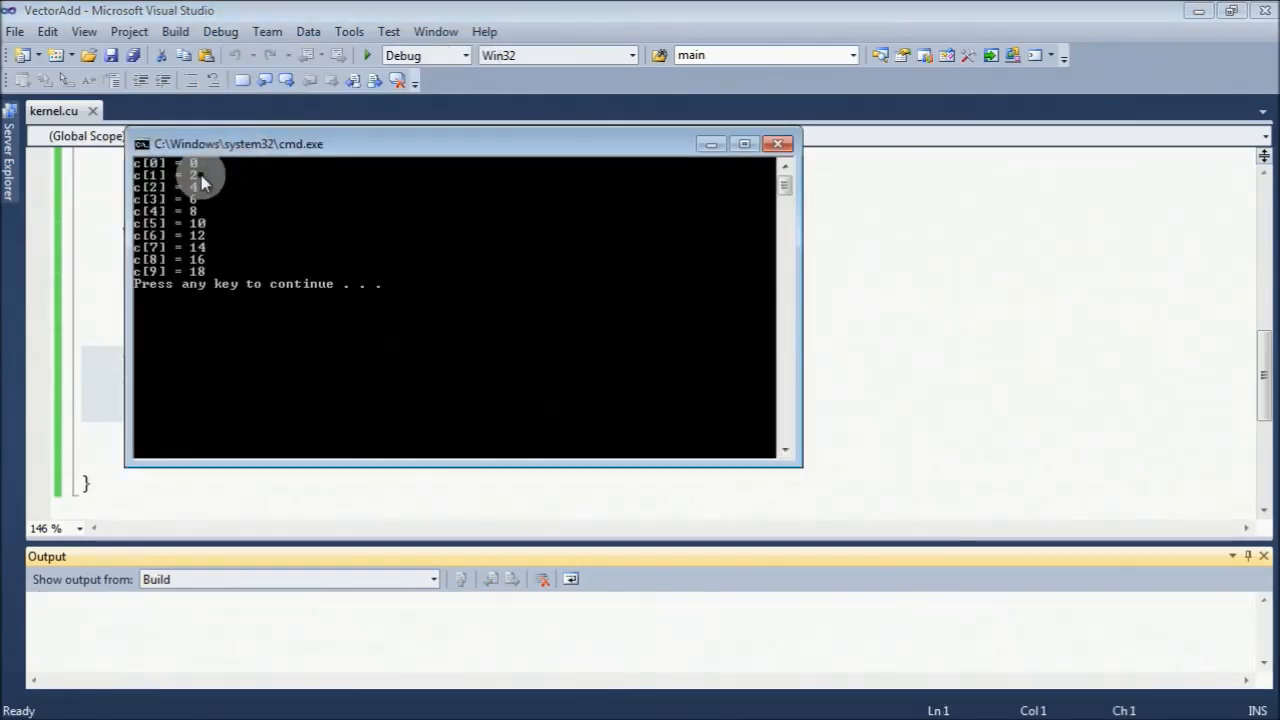
pyautogui.moveTo(207, 213)
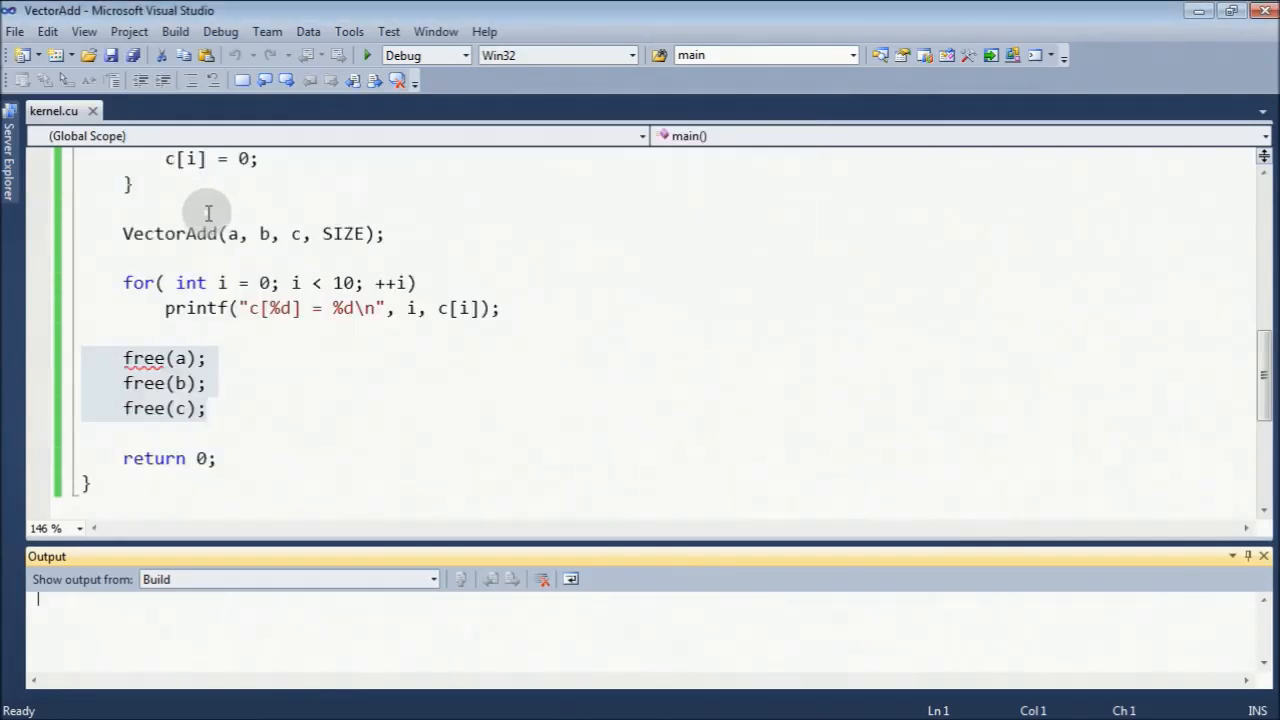
pyautogui.scroll(3)
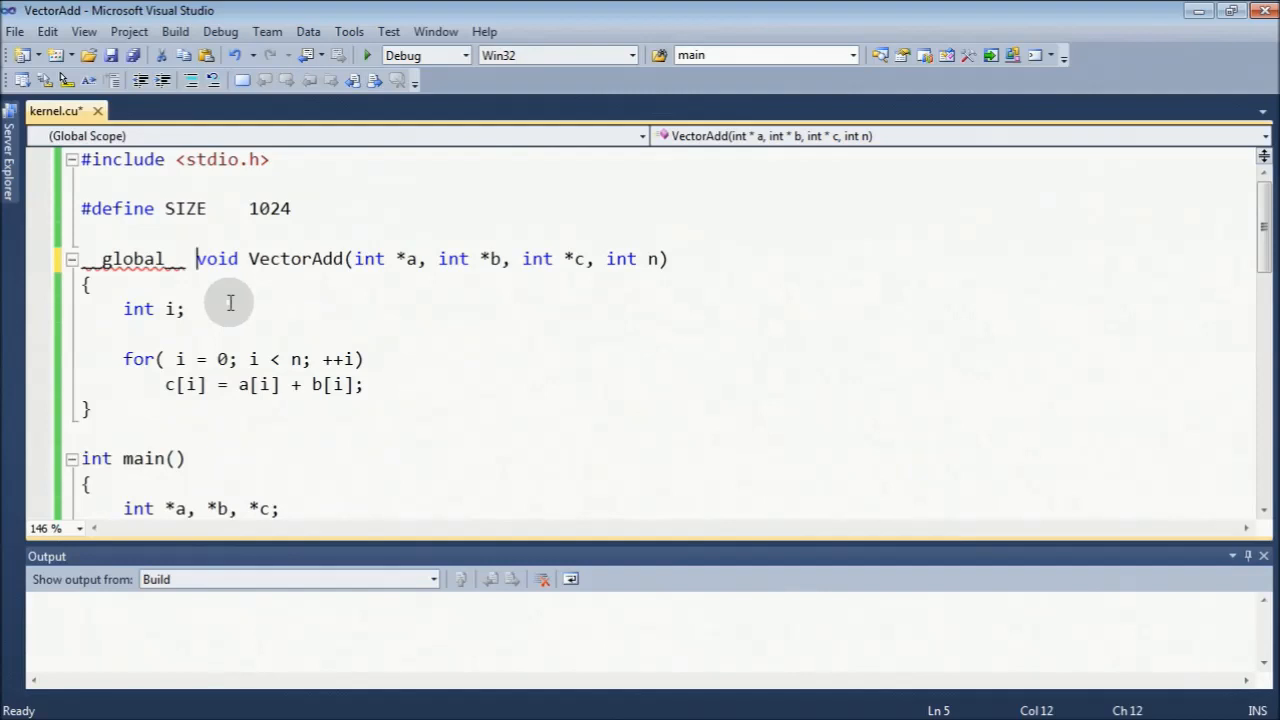
pyautogui.moveTo(353, 306)
pyautogui.write(' = t')
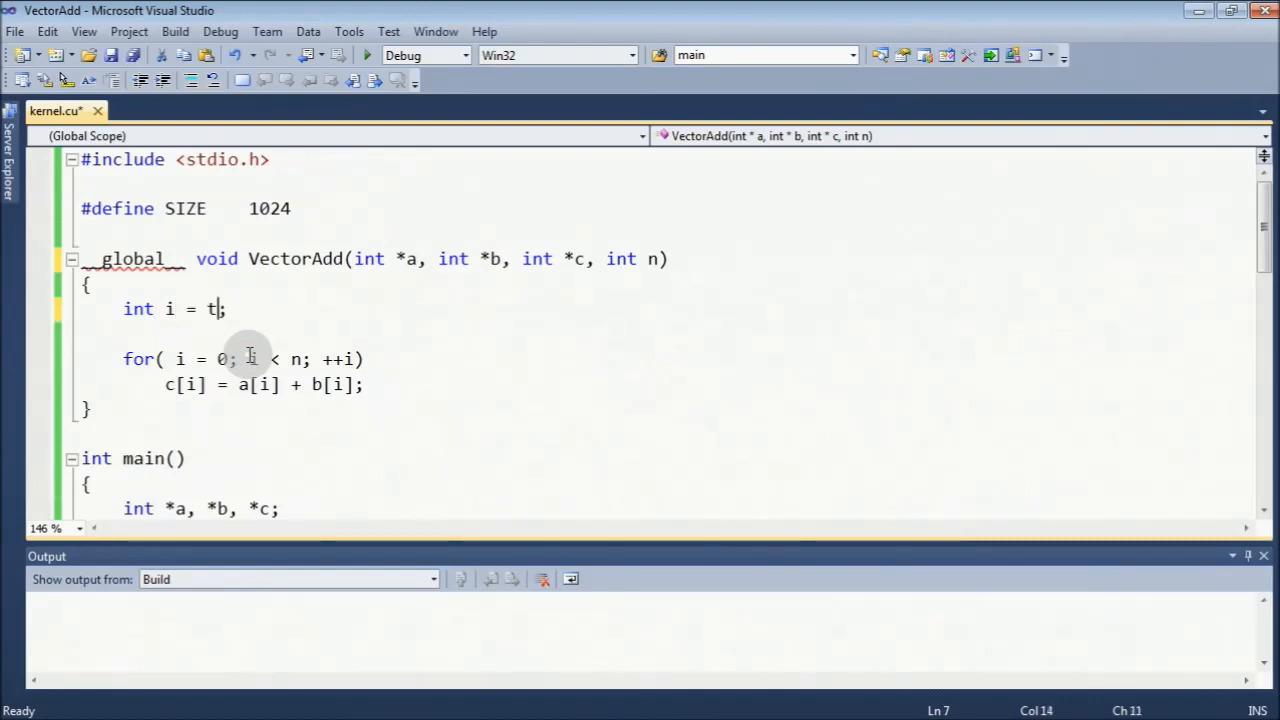
# Set int i = threadIdx.x and replace the for loop header with if (i < n).
pyautogui.write('hreadIdx')
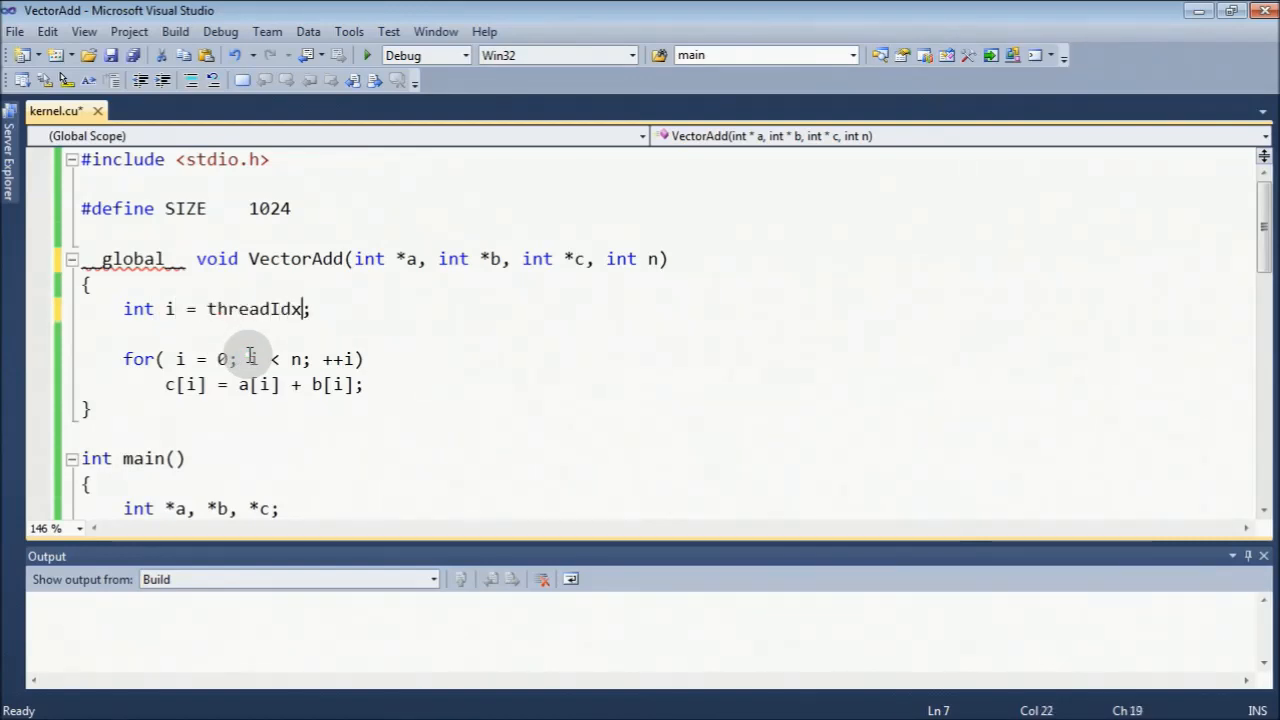
pyautogui.write('.x')
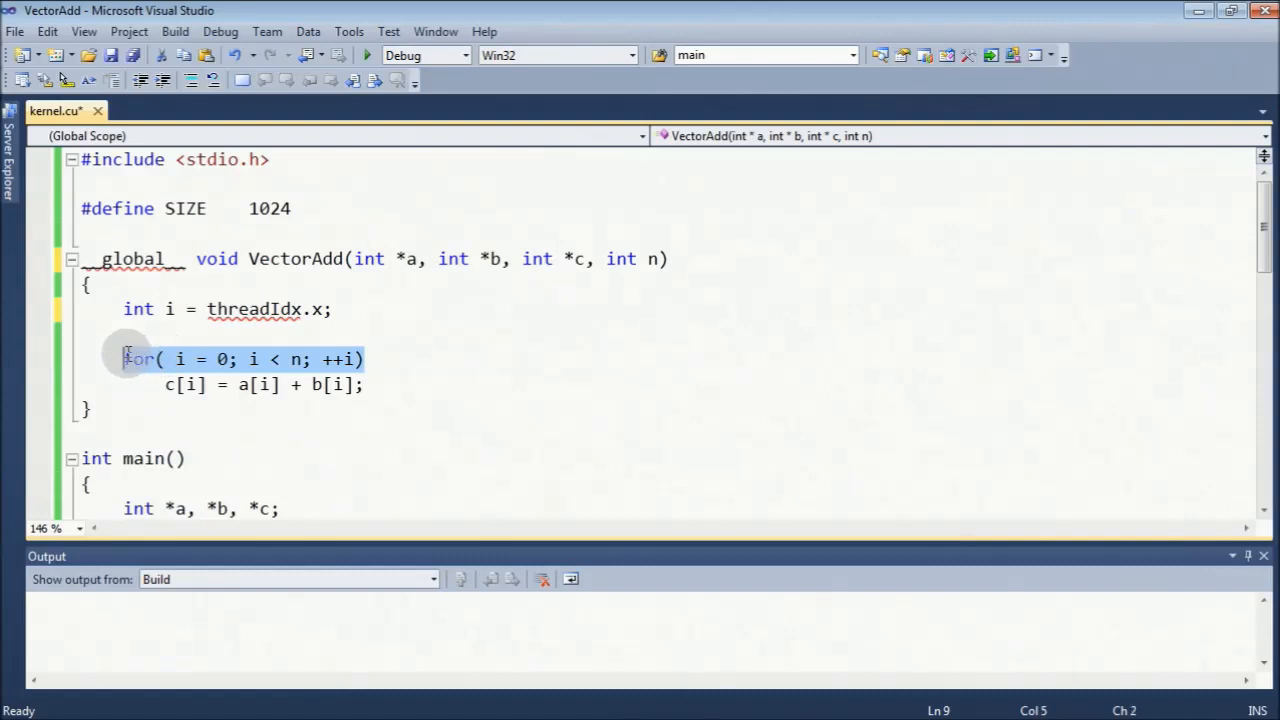
pyautogui.write('if (')
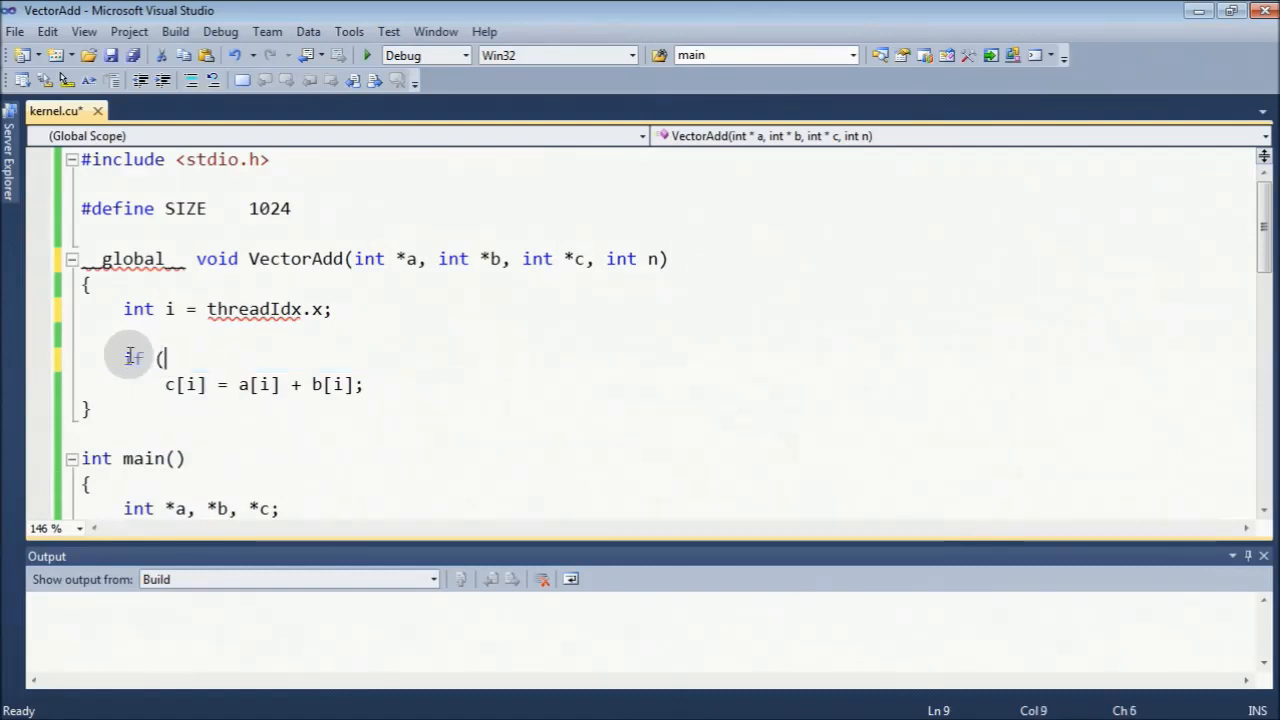
pyautogui.write('i < n)')
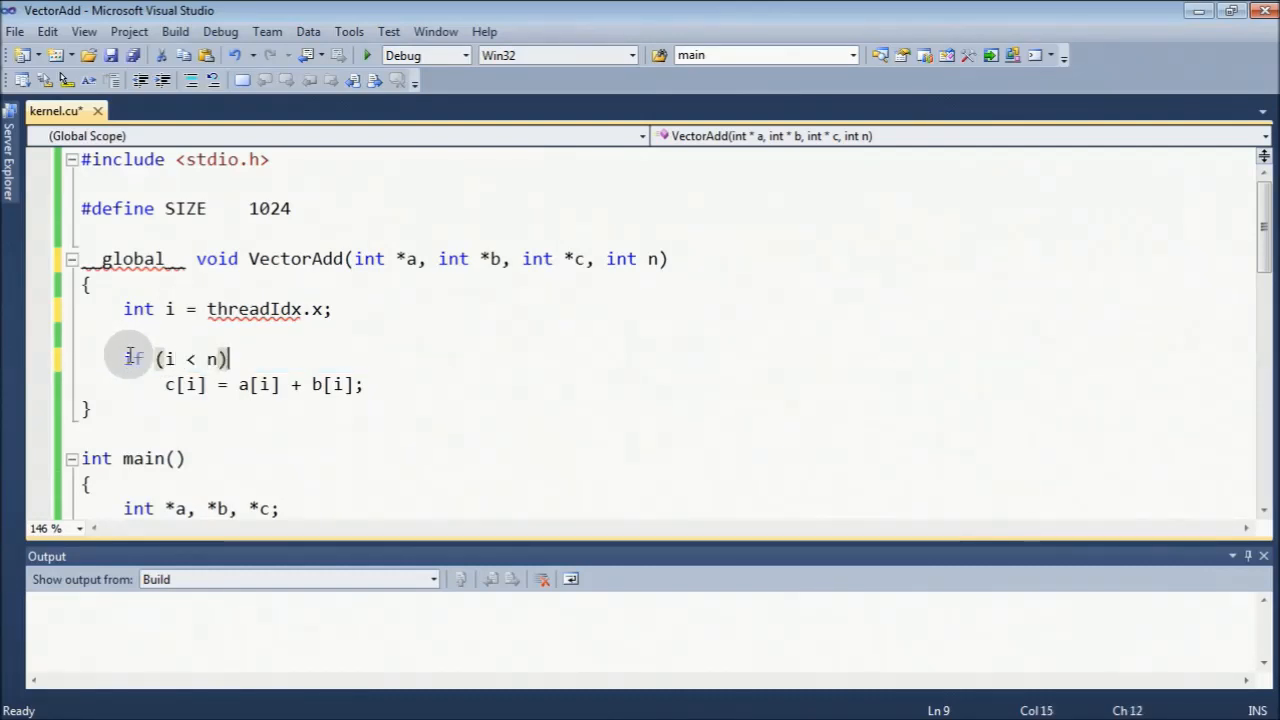
pyautogui.moveTo(325, 318)
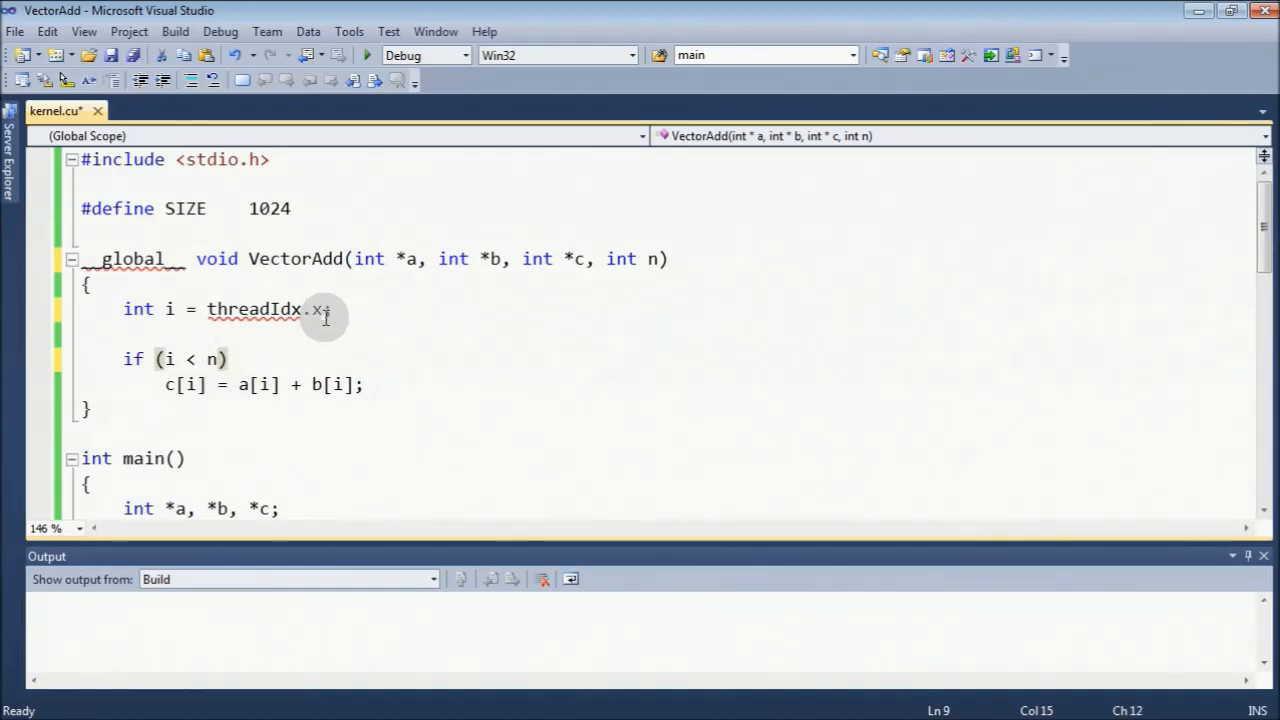
pyautogui.moveTo(505, 400)
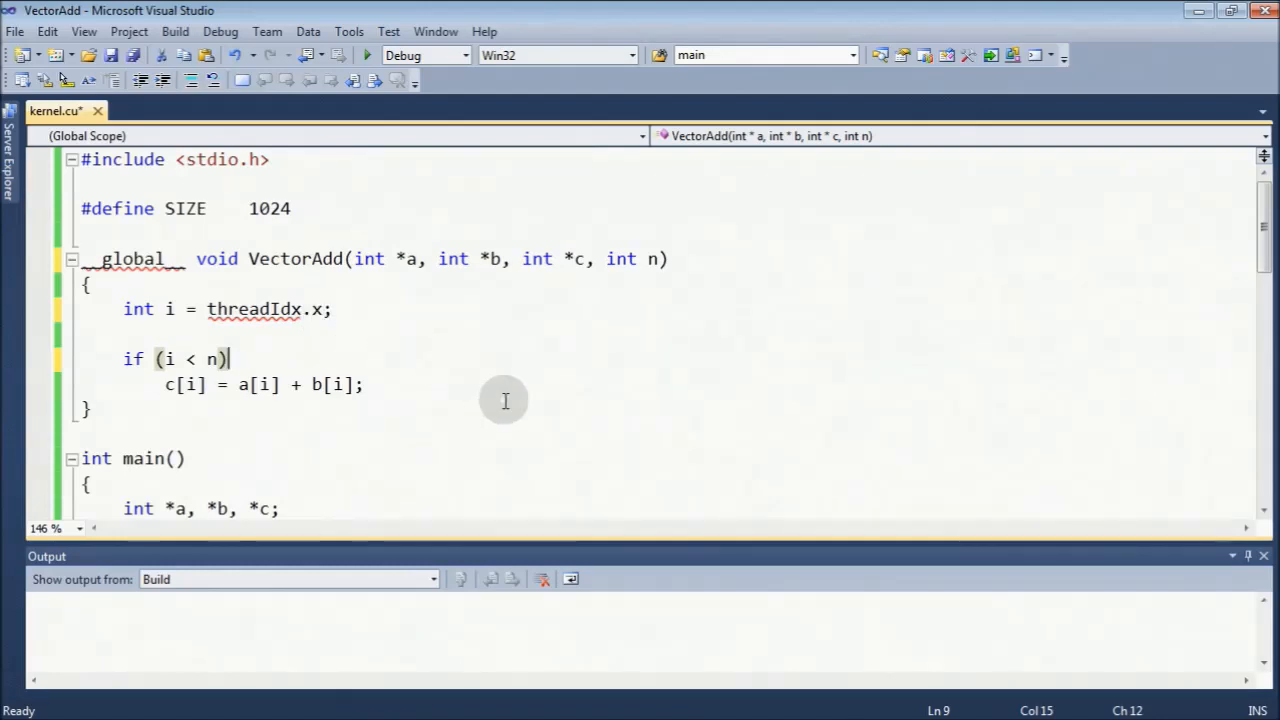
pyautogui.moveTo(389, 308)
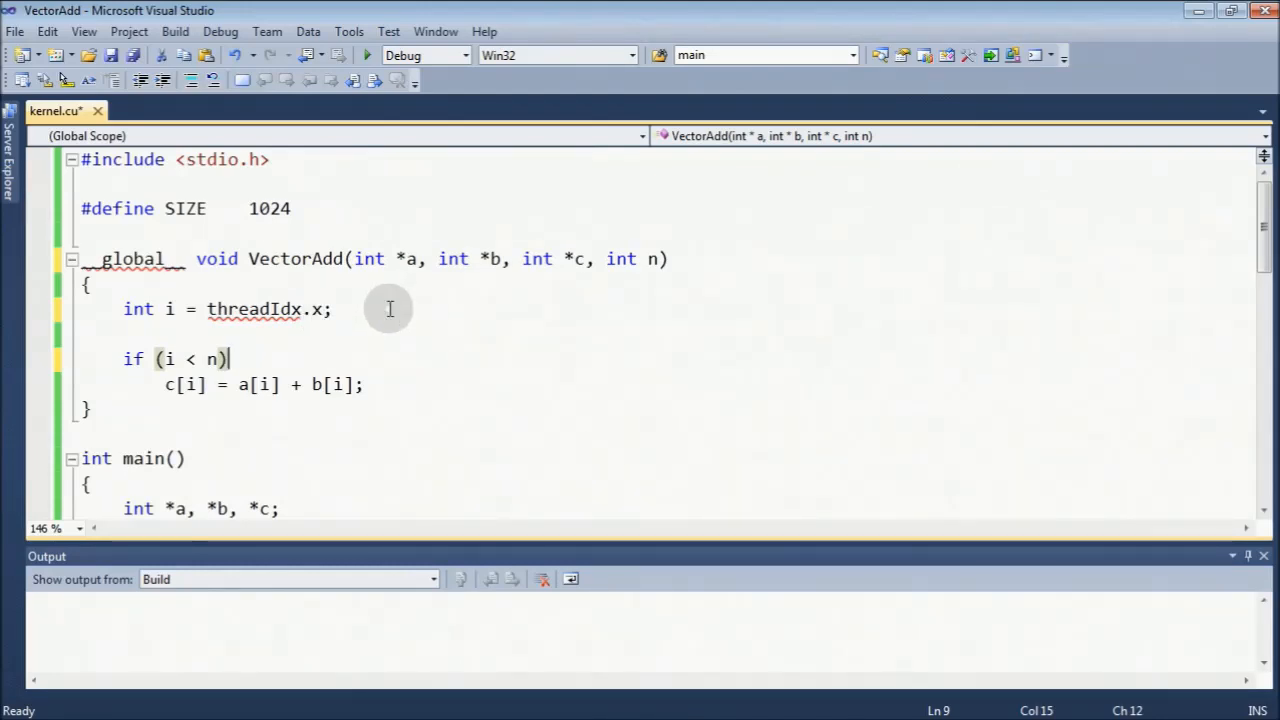
pyautogui.moveTo(408, 317)
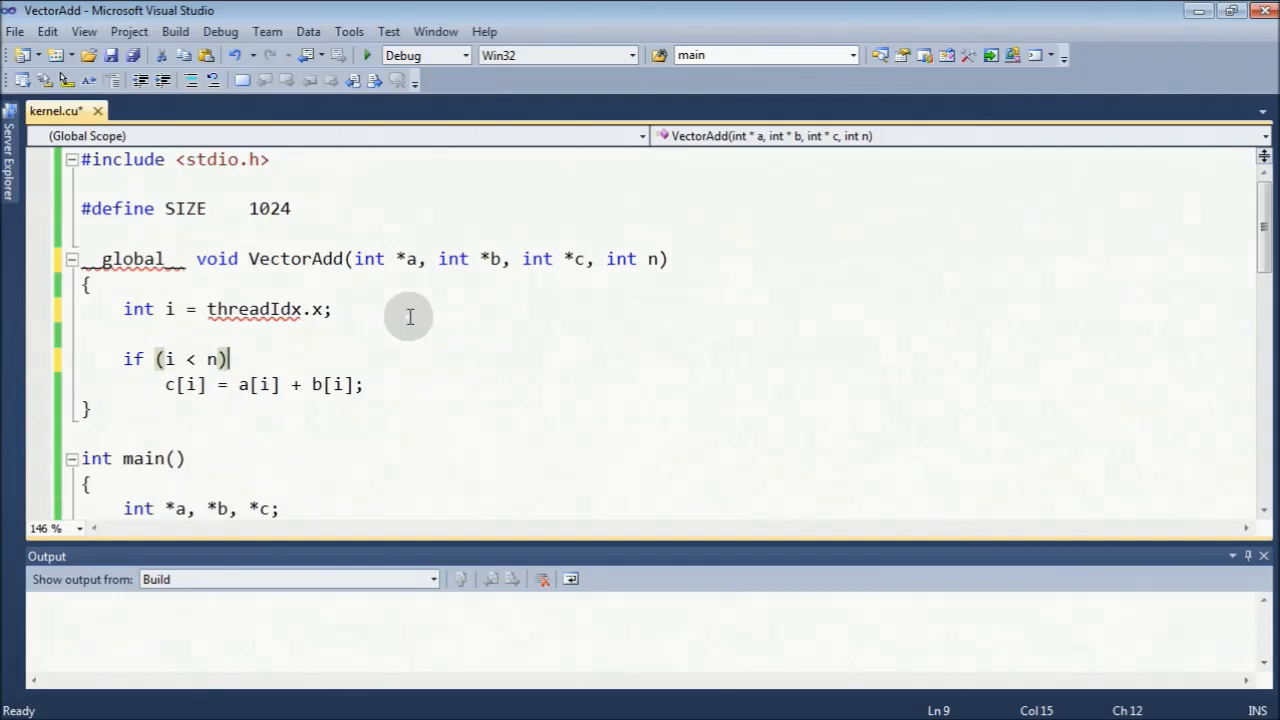
pyautogui.scroll(-3)
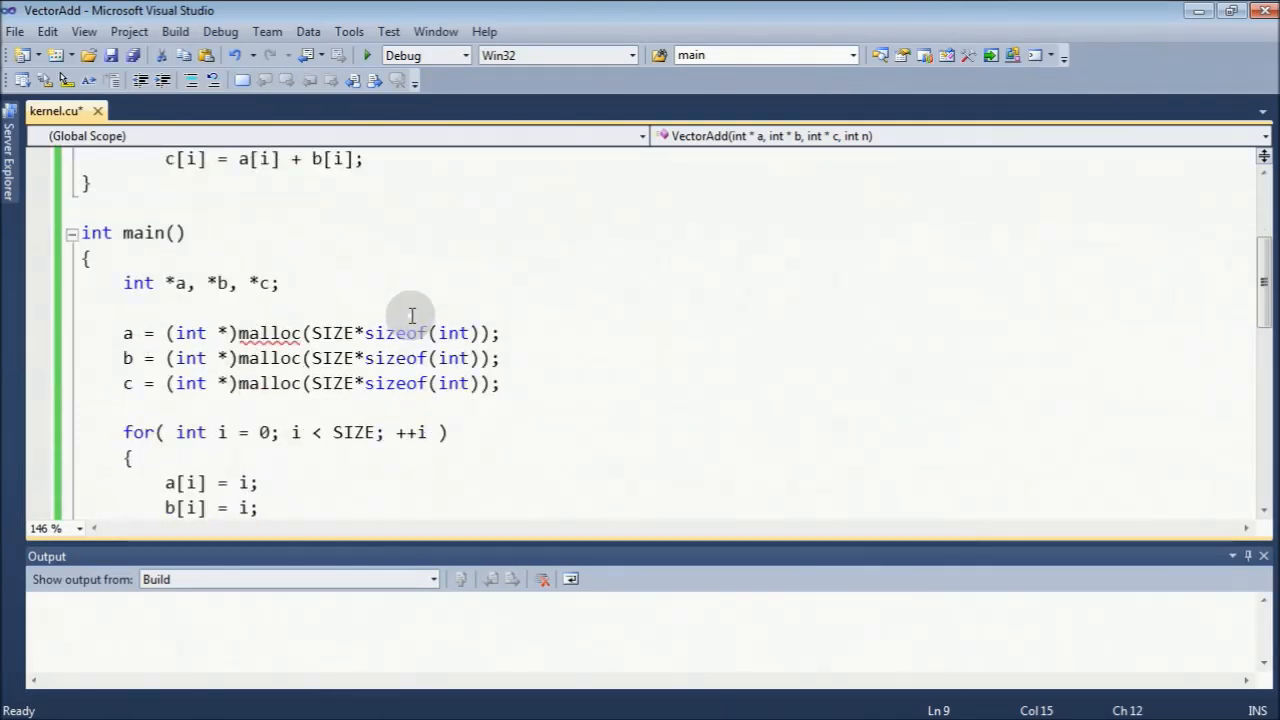
pyautogui.moveTo(267, 283)
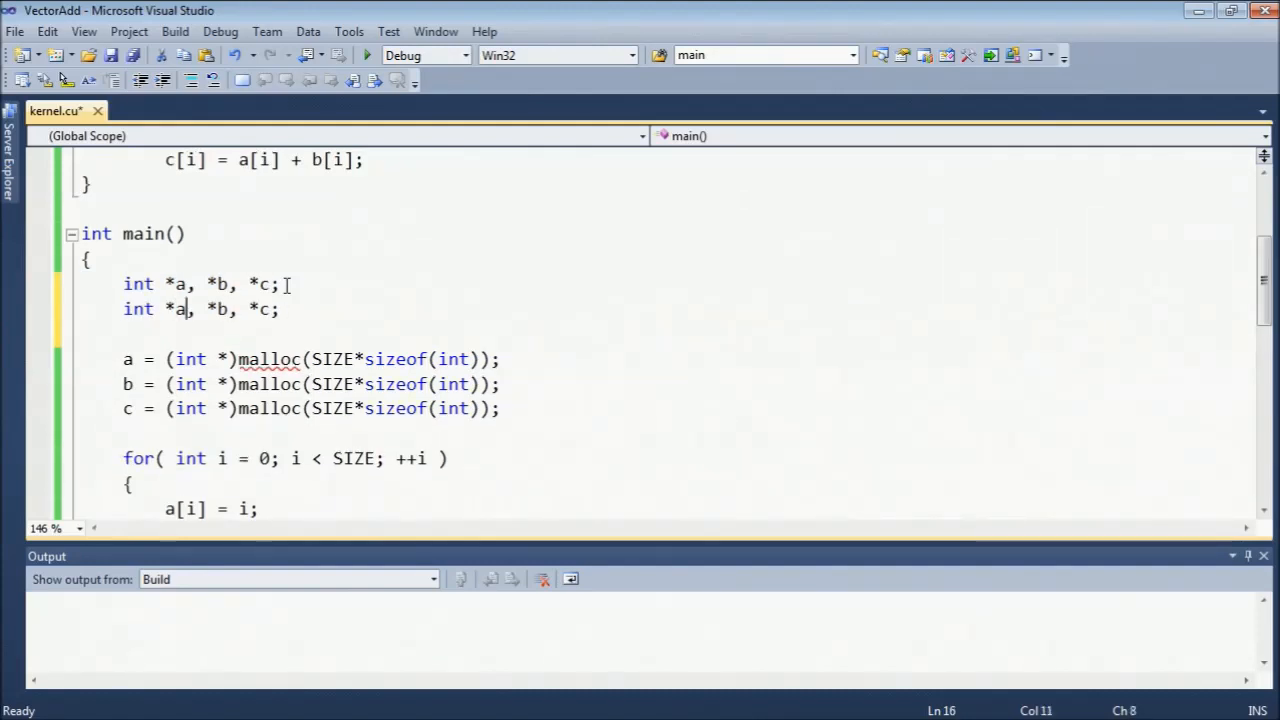
# Declare int *d_a, *d_b, *d_c and cudaMalloc each with SIZE*sizeof(int).
pyautogui.write('d_')
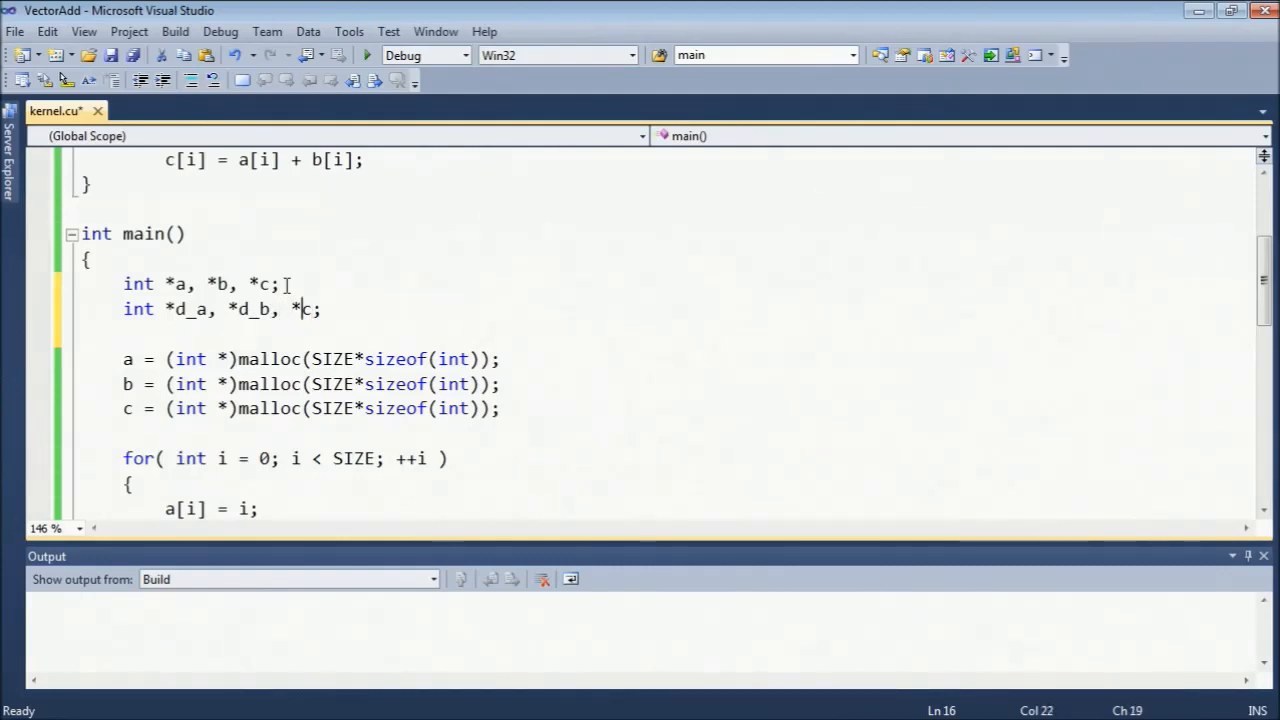
pyautogui.write('d_')
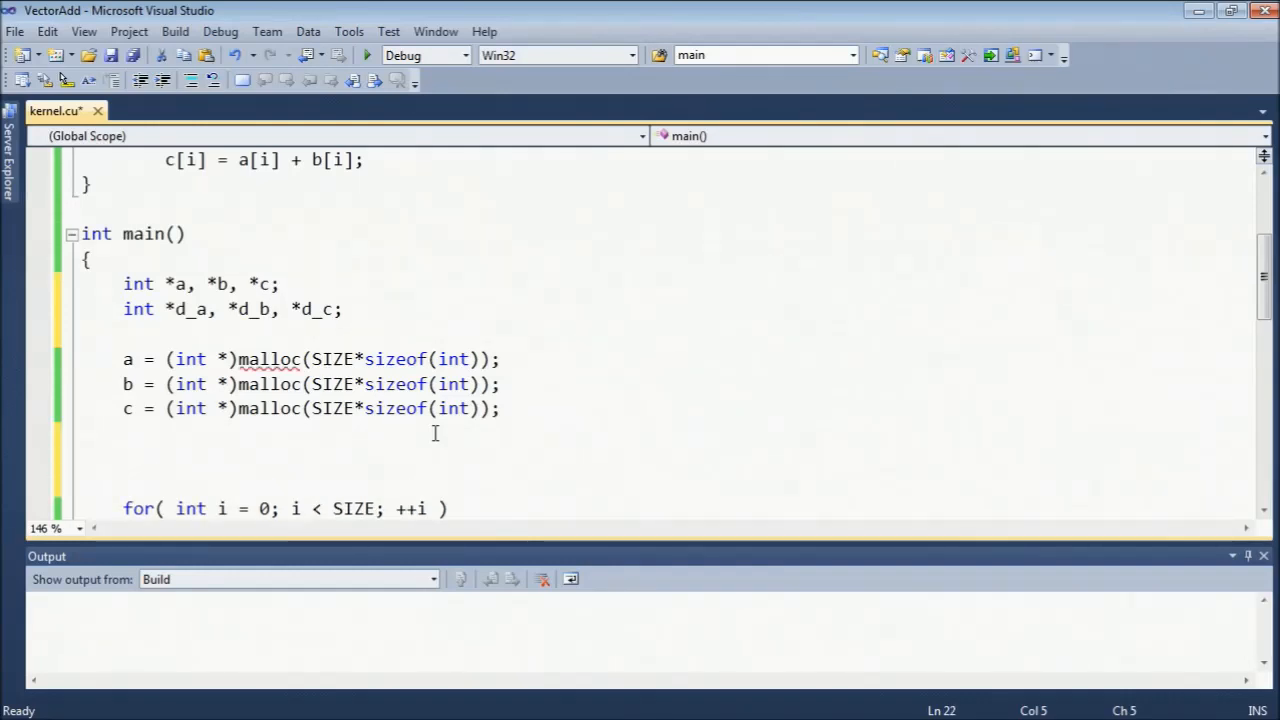
pyautogui.write('cuda')
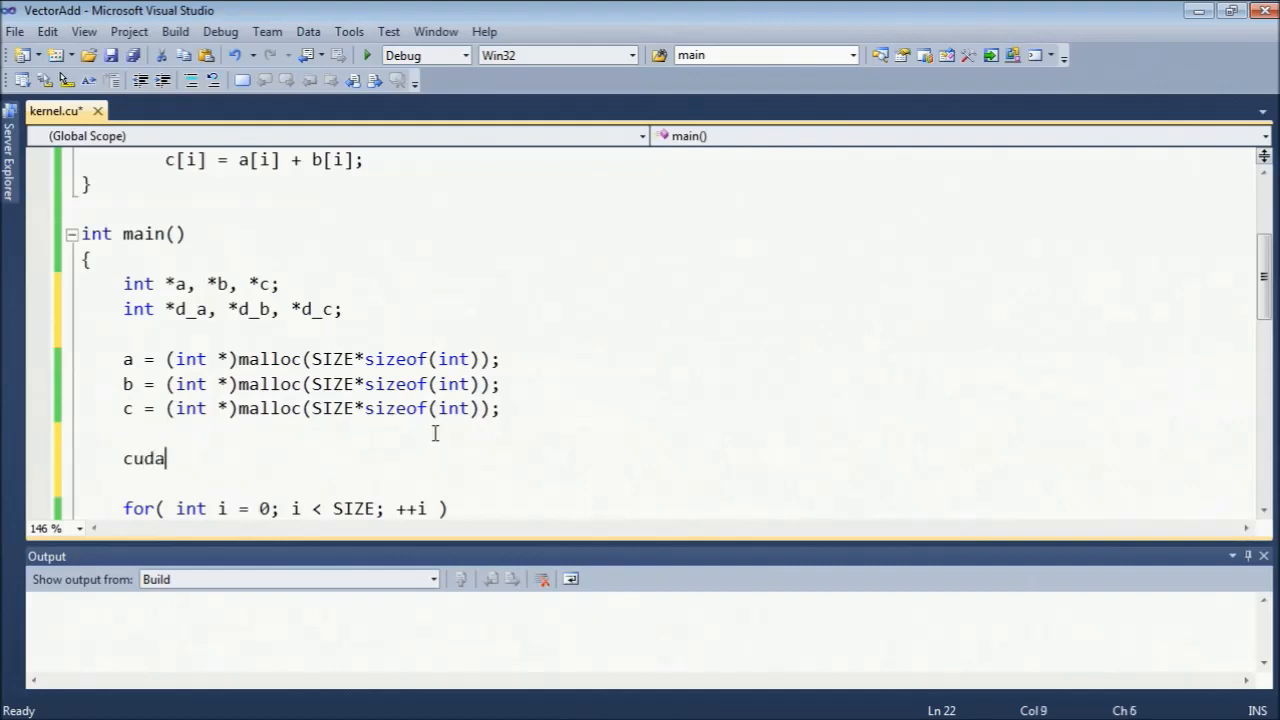
pyautogui.write('Malloc')
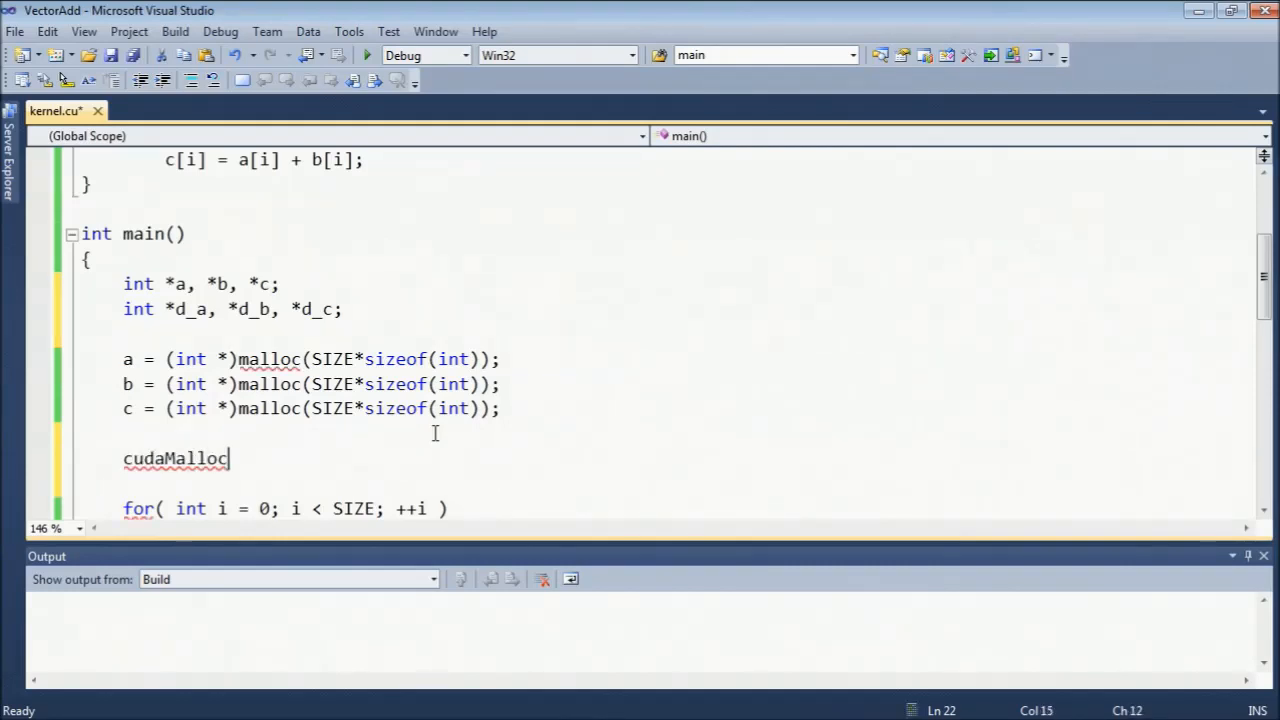
pyautogui.write('(')
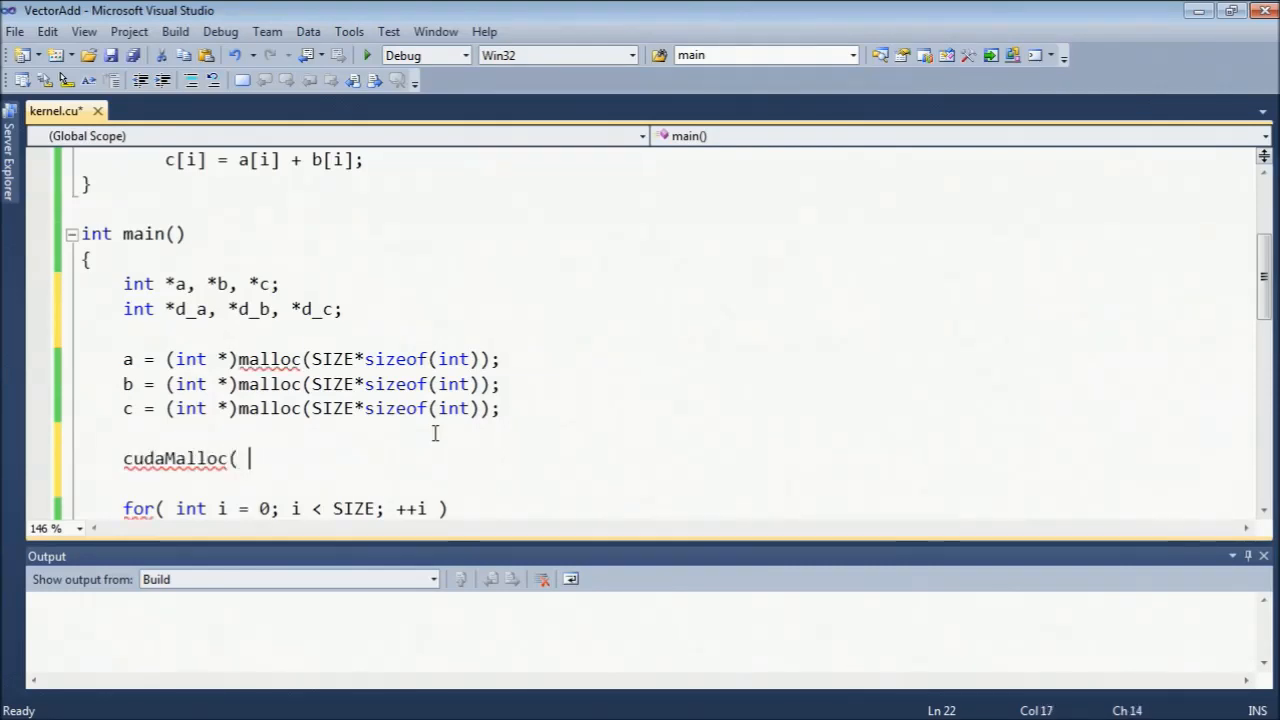
pyautogui.write('&')
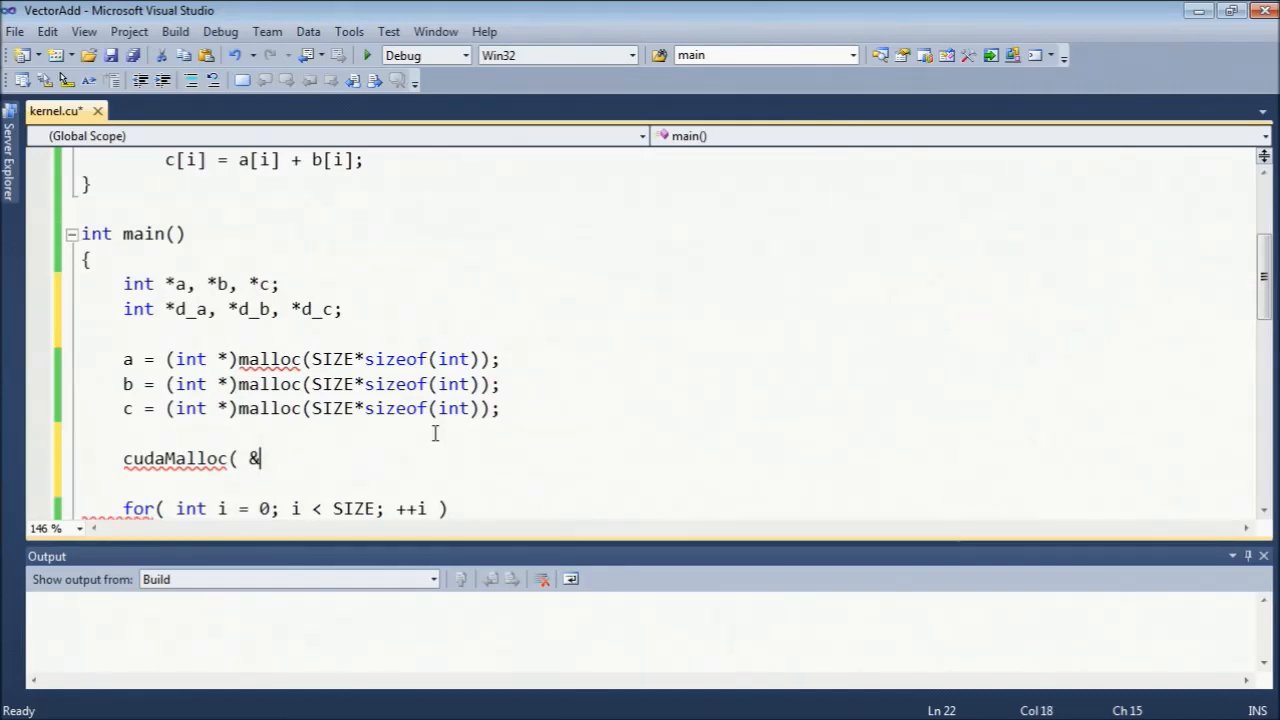
pyautogui.write('d_a, SIZ')
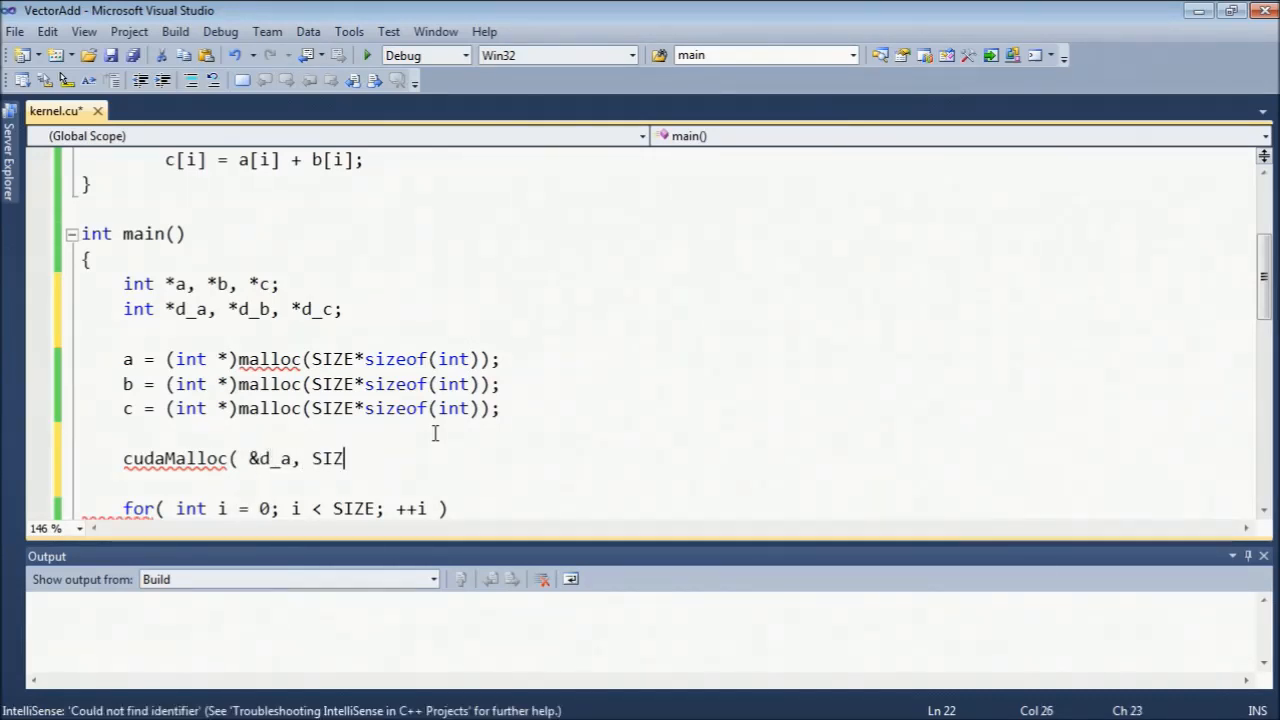
pyautogui.write('E*sizeof(i')
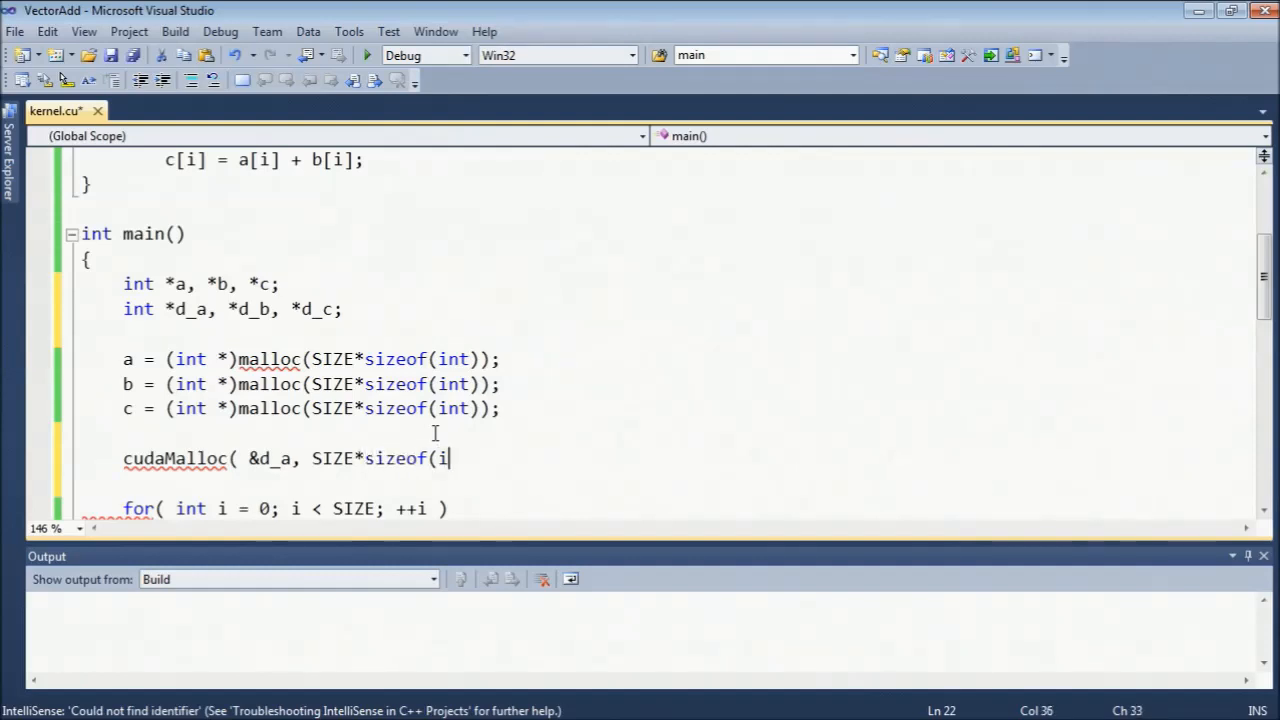
pyautogui.write('nt));')
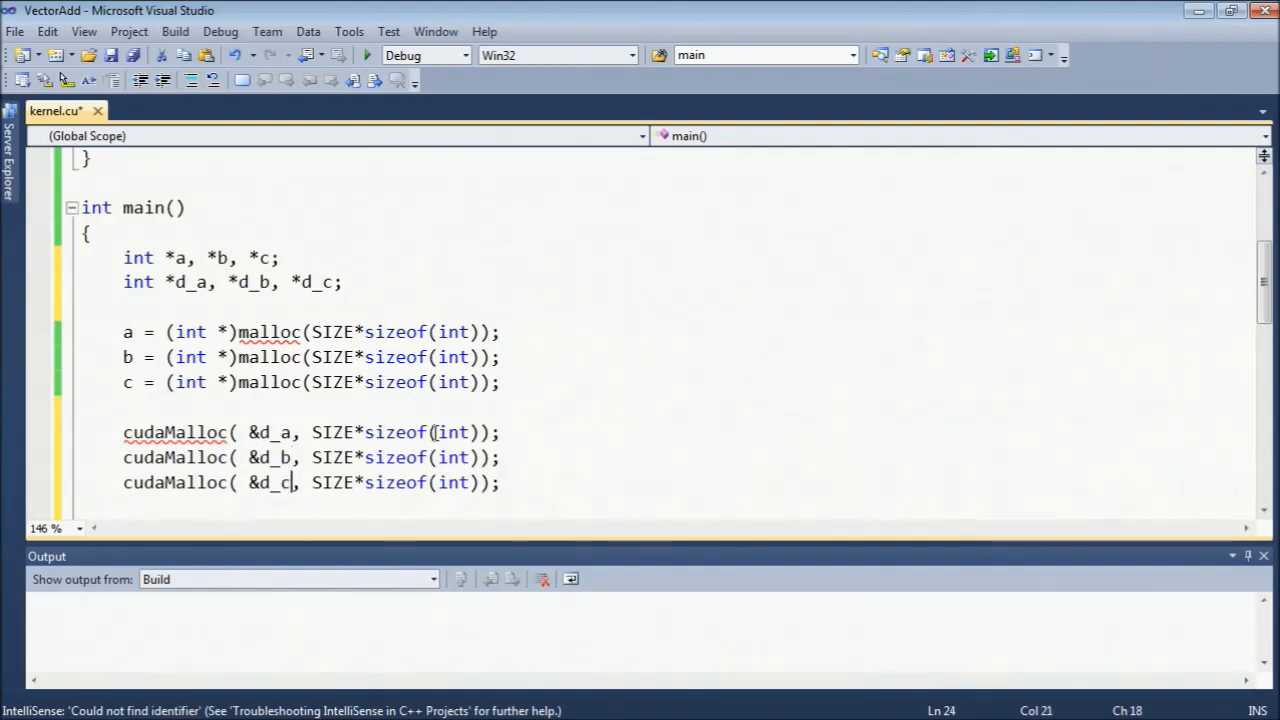
pyautogui.scroll(-3)
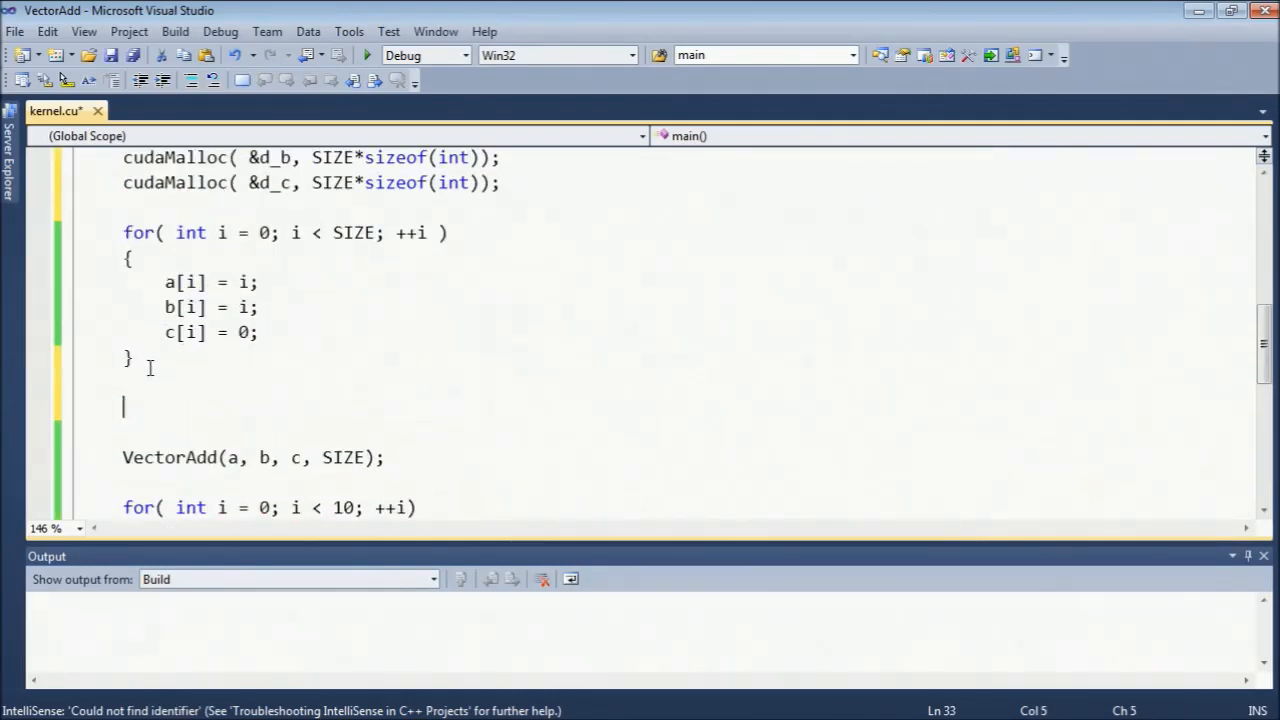
# Add cudaMemcpy calls copying a, b, c into d_a, d_b, d_c with cudaMemcpyHostToDevice.
pyautogui.write('c')
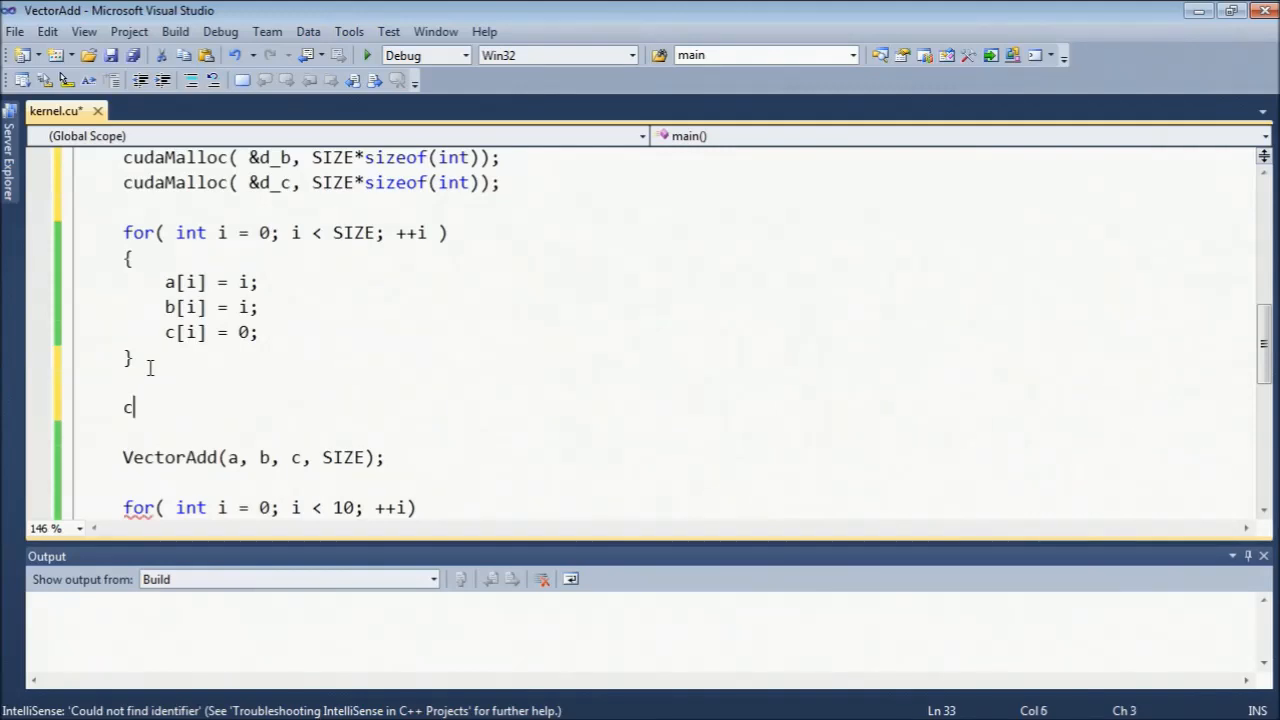
pyautogui.write('udaMemcpy(')
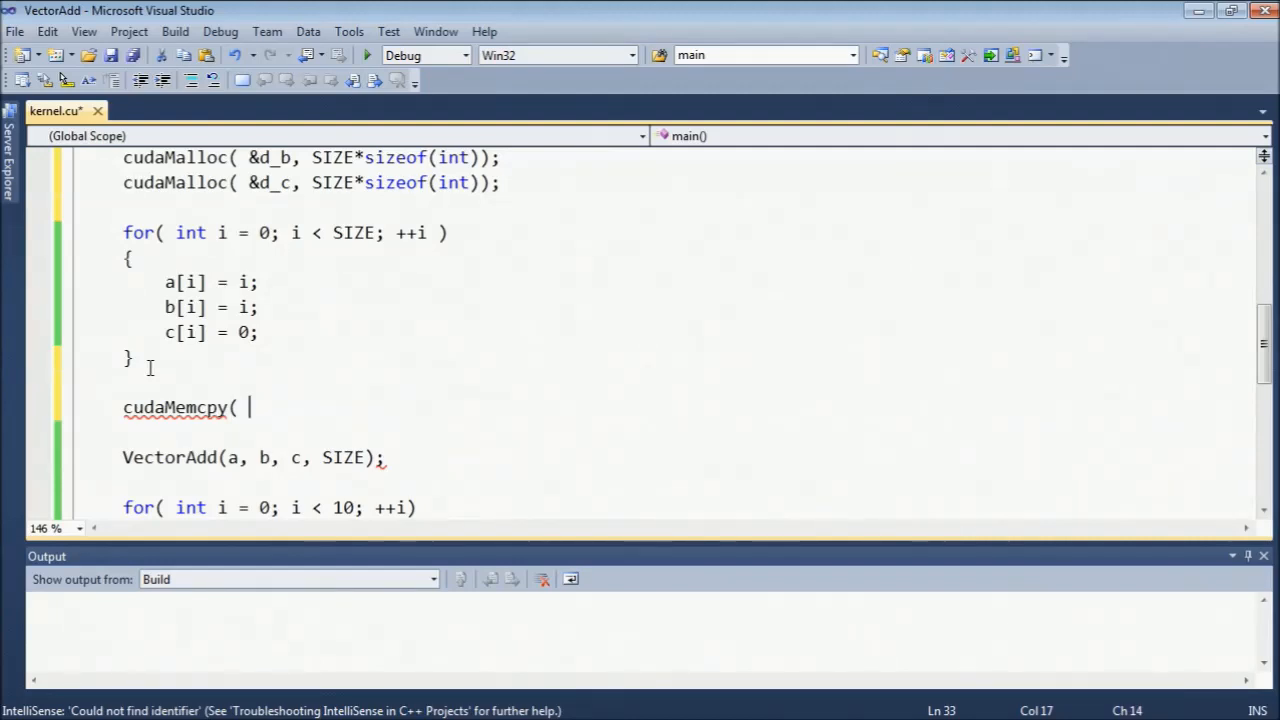
pyautogui.write('d_a, a,')
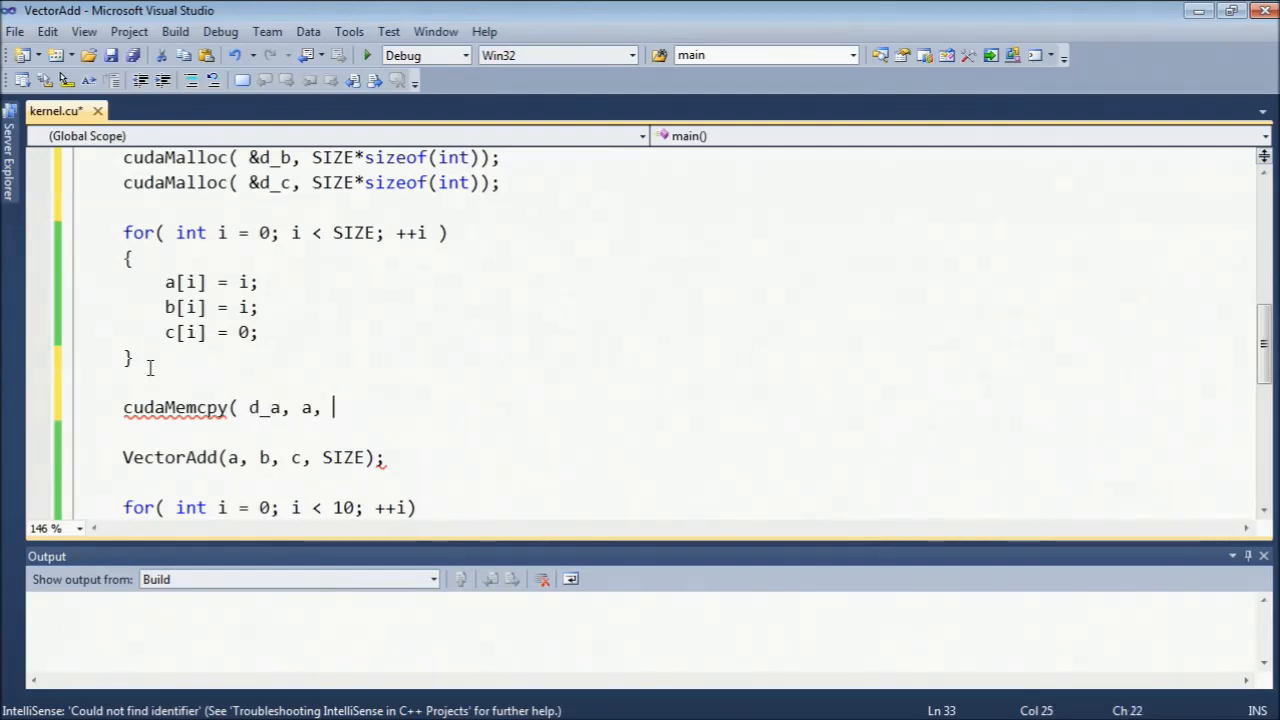
pyautogui.write('SIZE*sizeof')
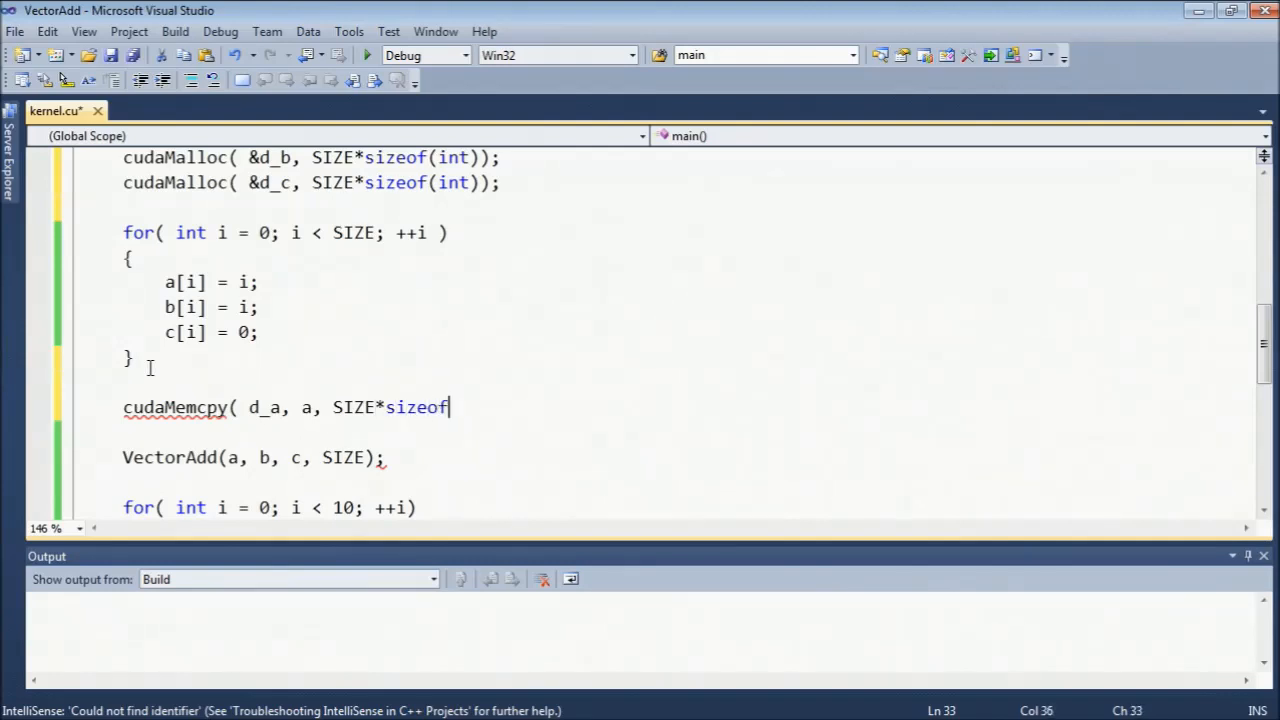
pyautogui.write('(int),')
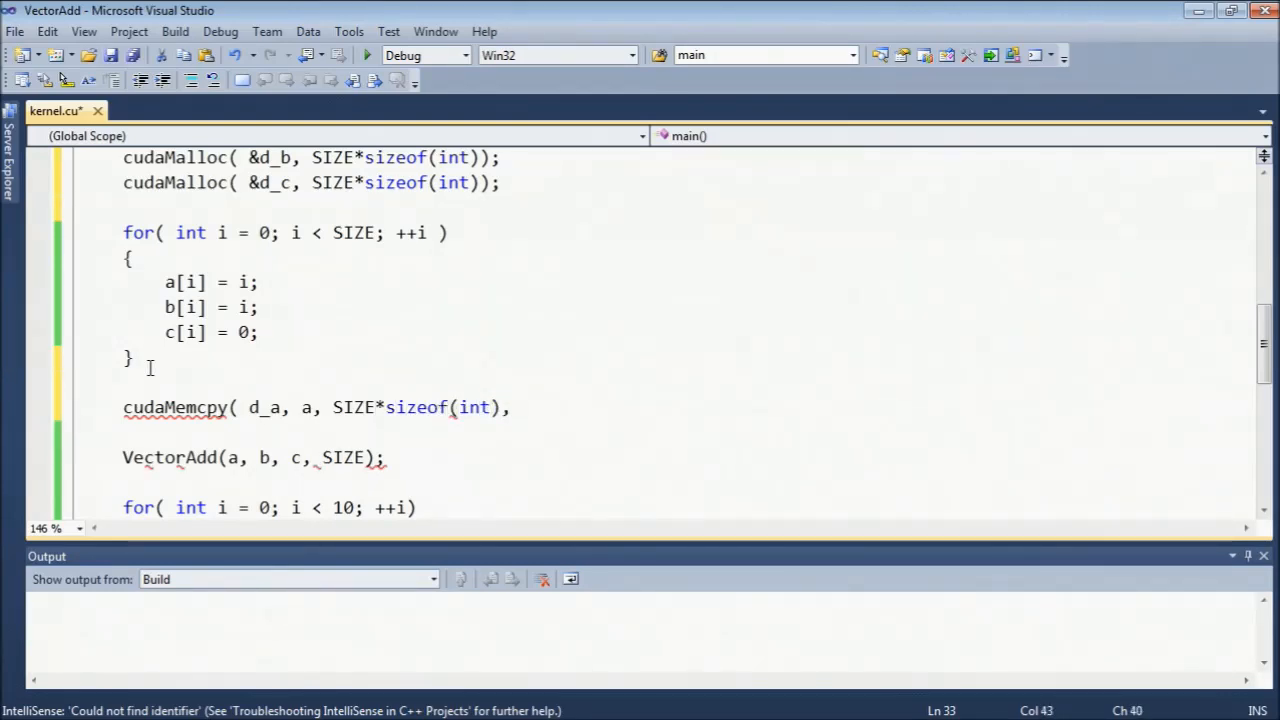
pyautogui.write('cuda')
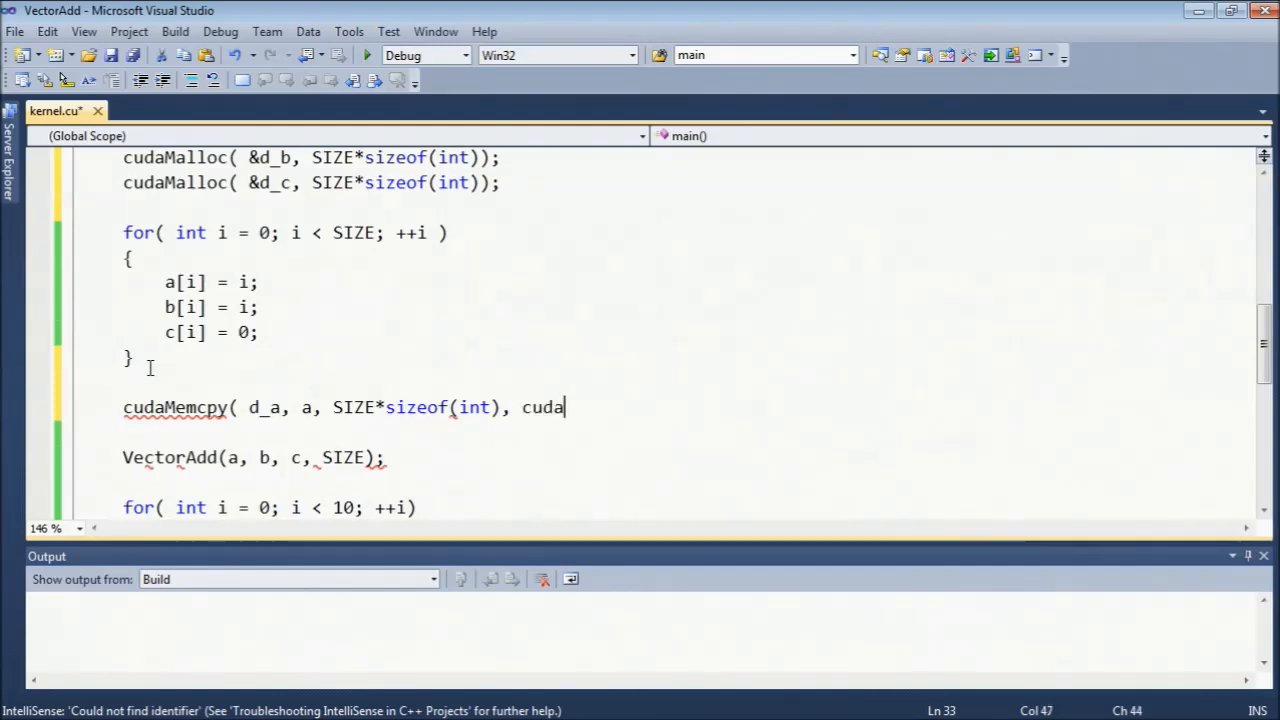
pyautogui.write('MemcpyHo')
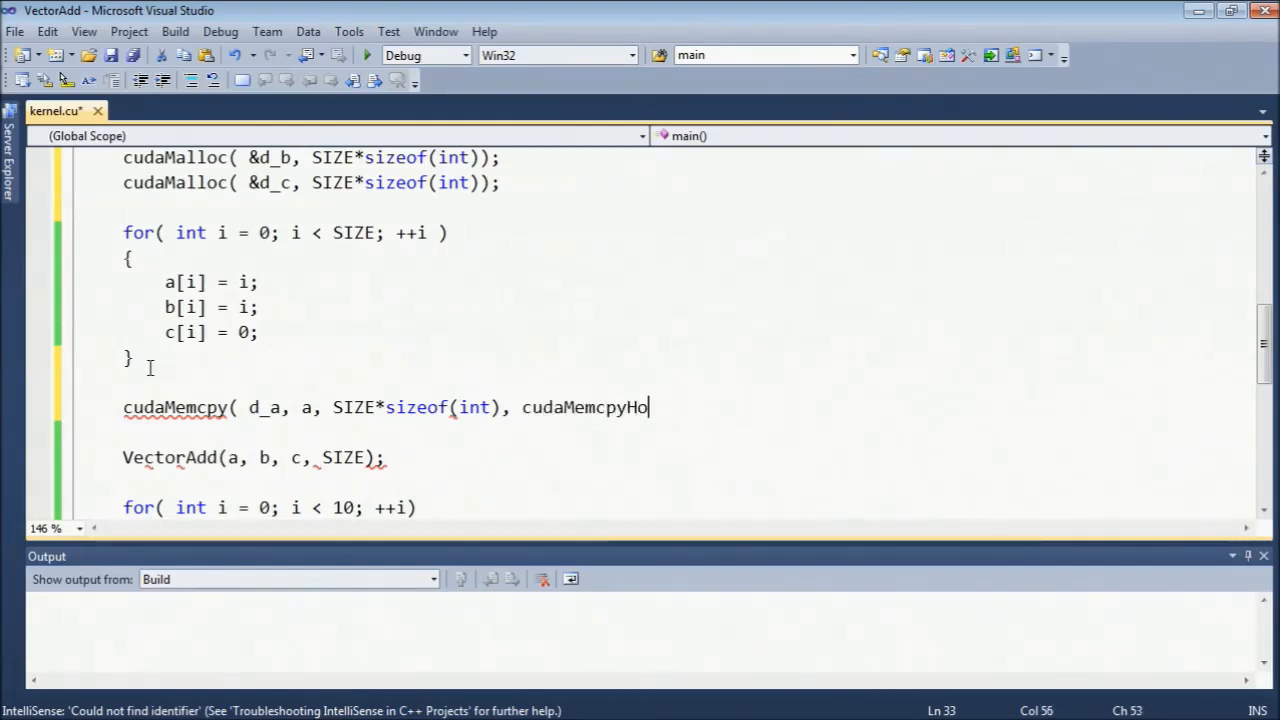
pyautogui.write('stToDevice )')
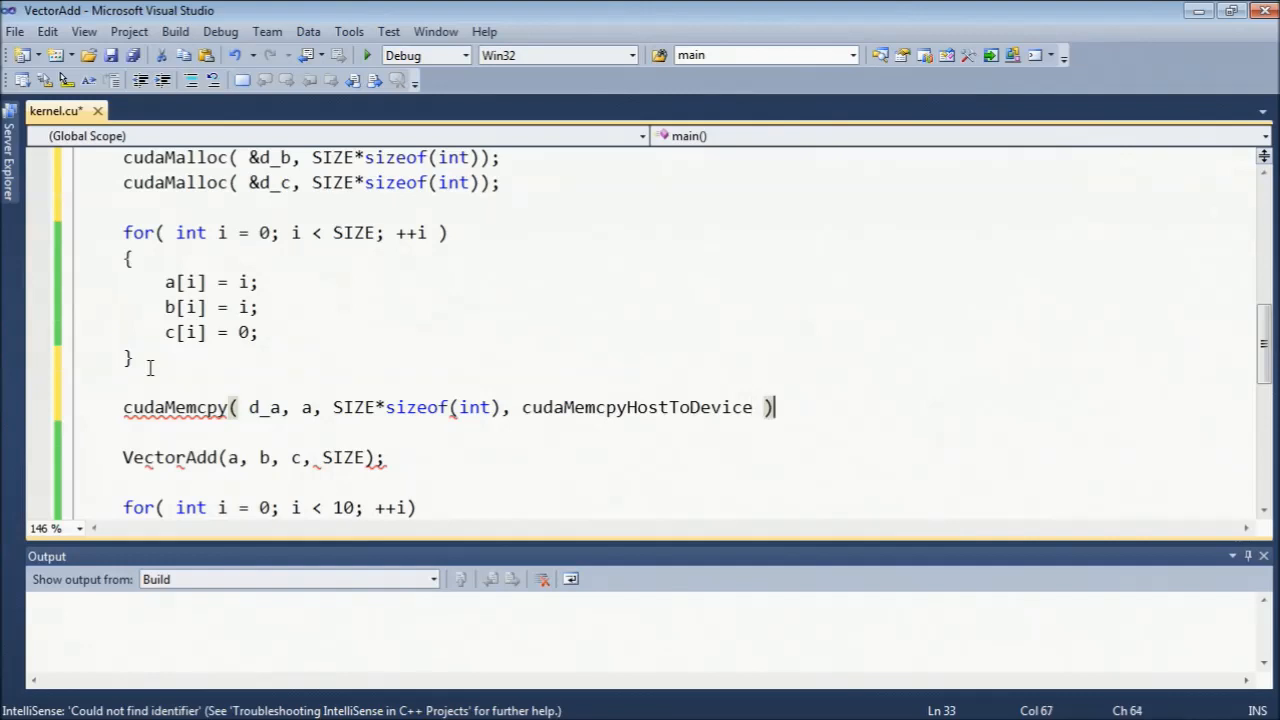
pyautogui.write(';')
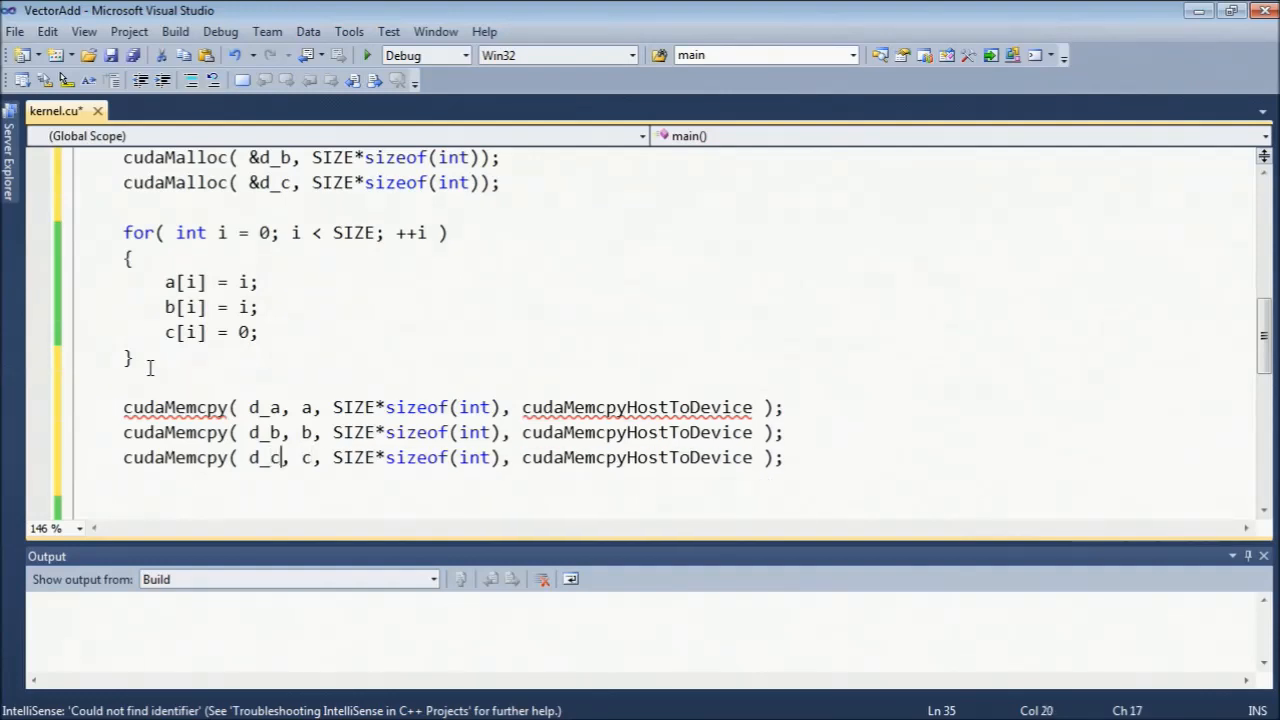
pyautogui.scroll(-3)
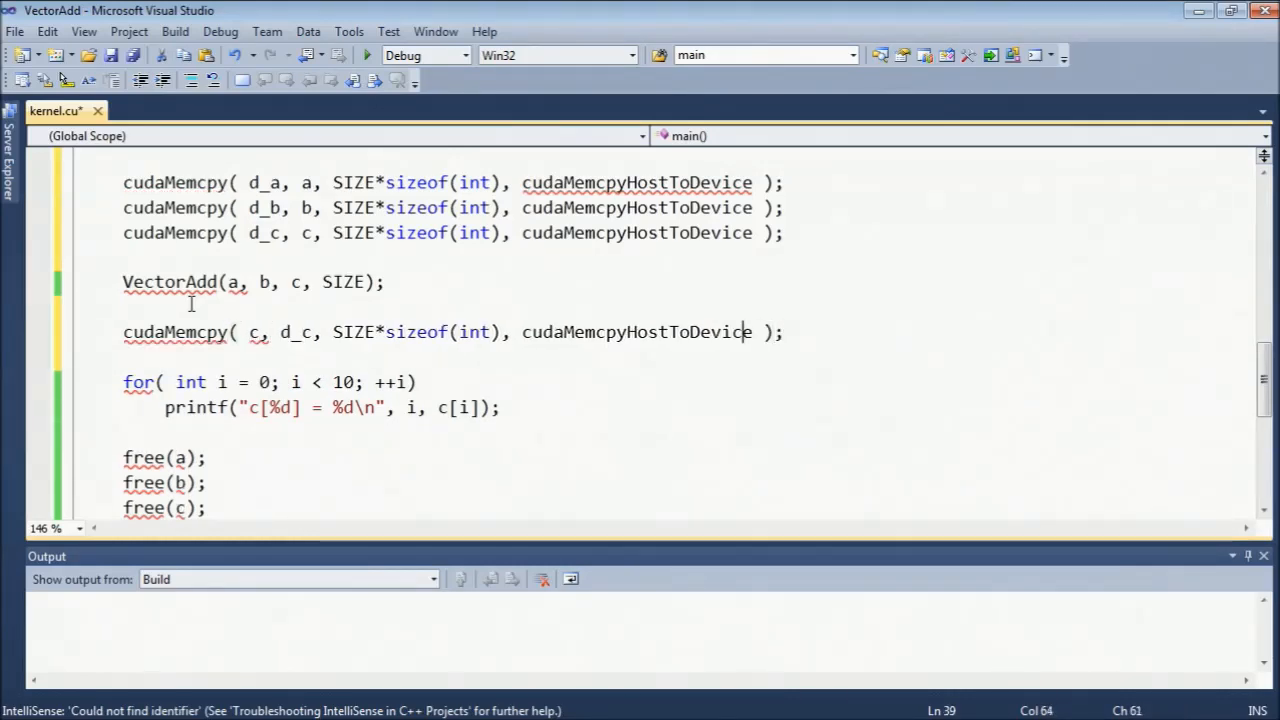
# Fix the return copy to cudaMemcpyDeviceToHost and add cudaFree(d_a) after the free calls.
pyautogui.press('BackSpace')
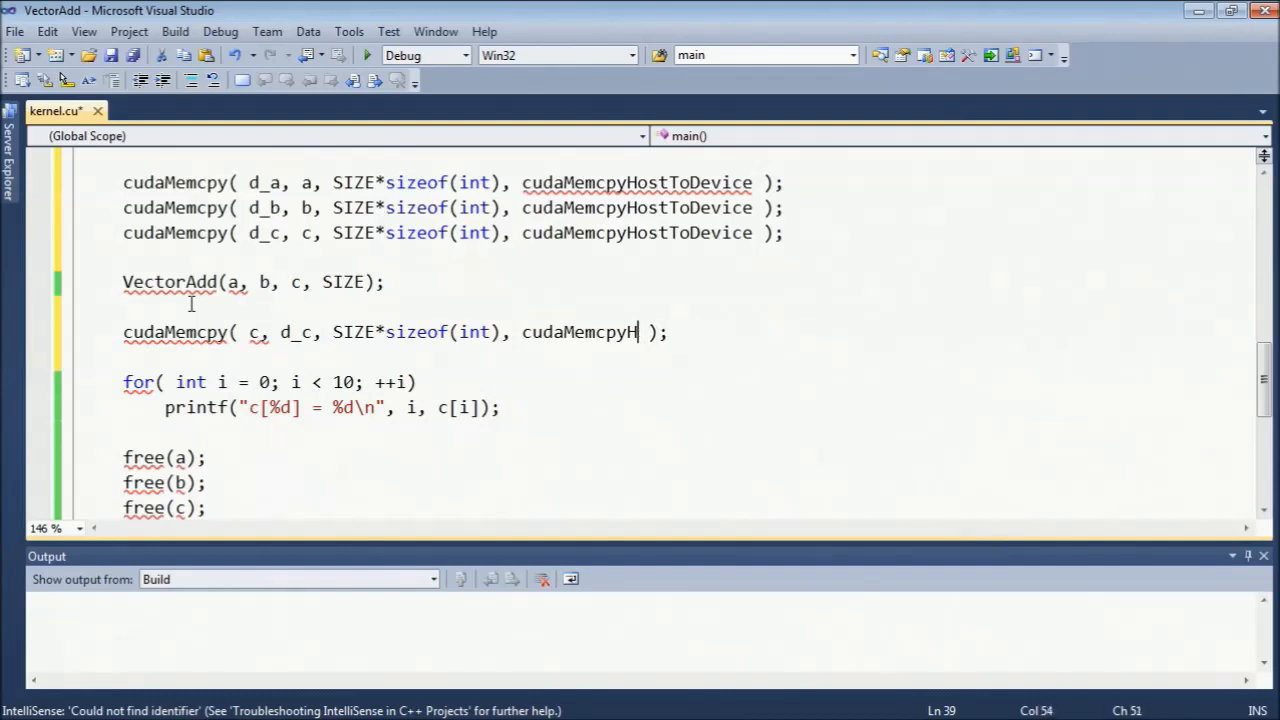
pyautogui.write('DeviceToHost')
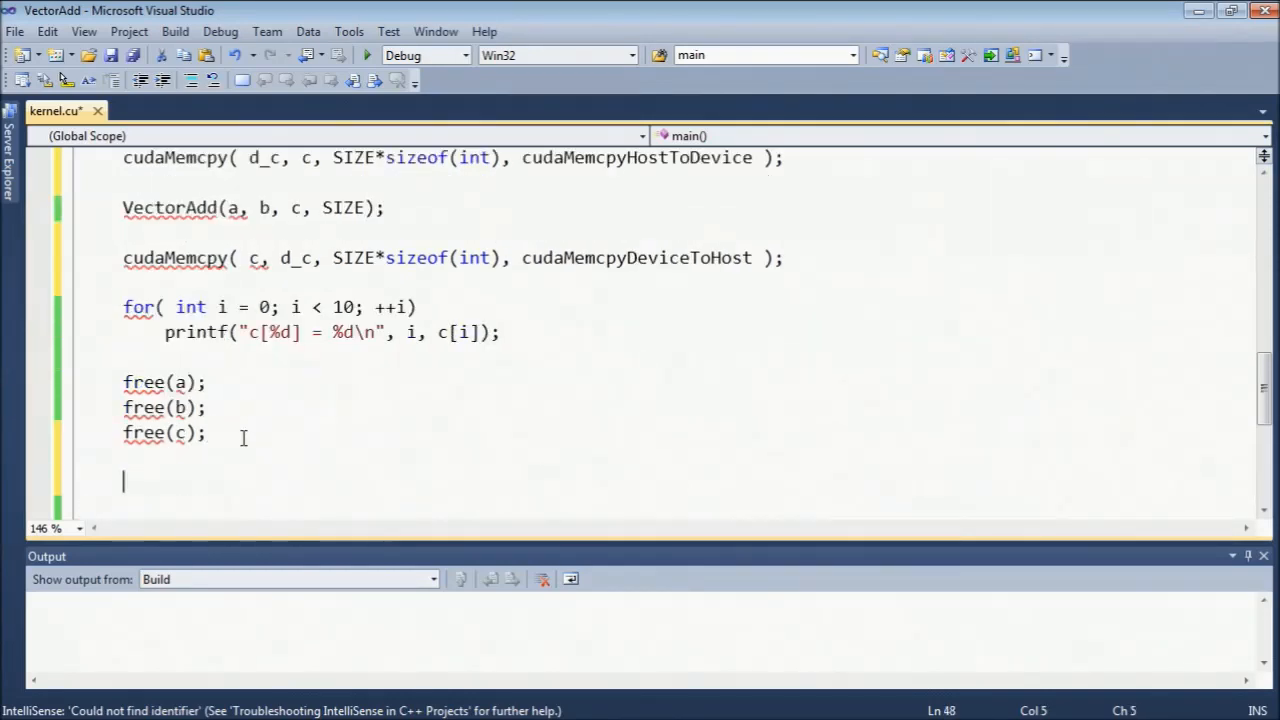
pyautogui.write('cudaFree(')
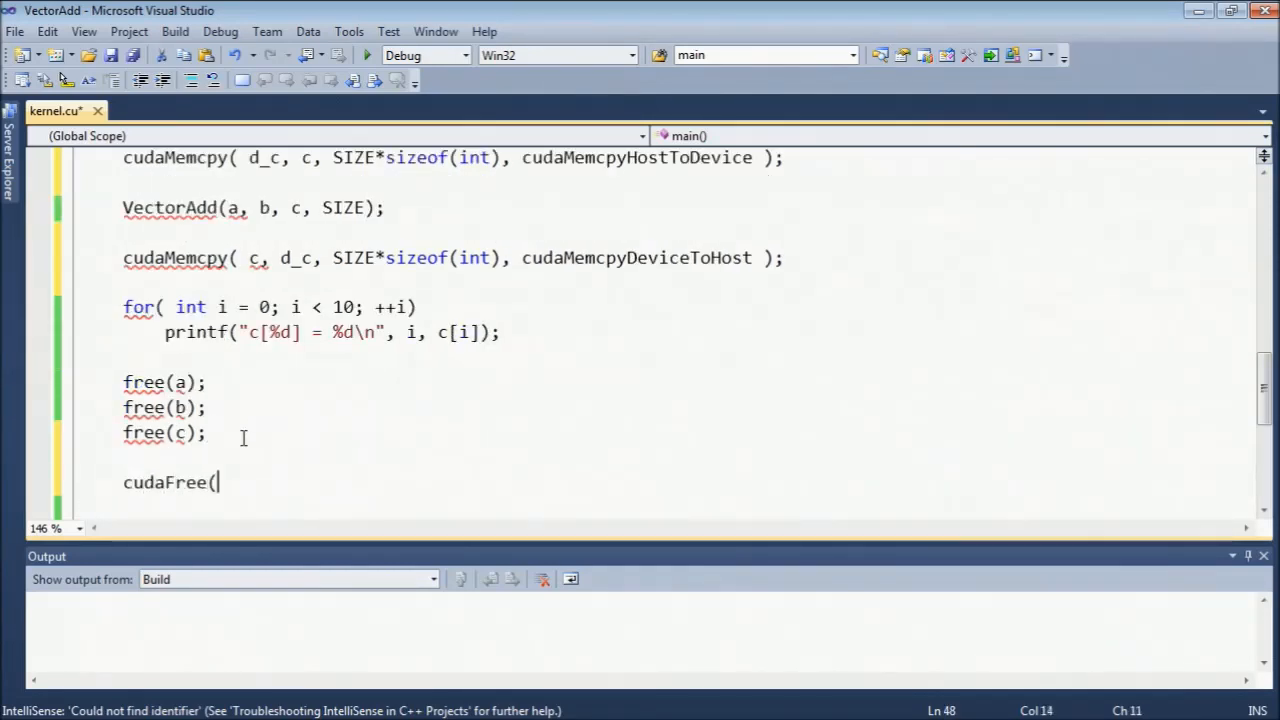
pyautogui.write('d_a)')
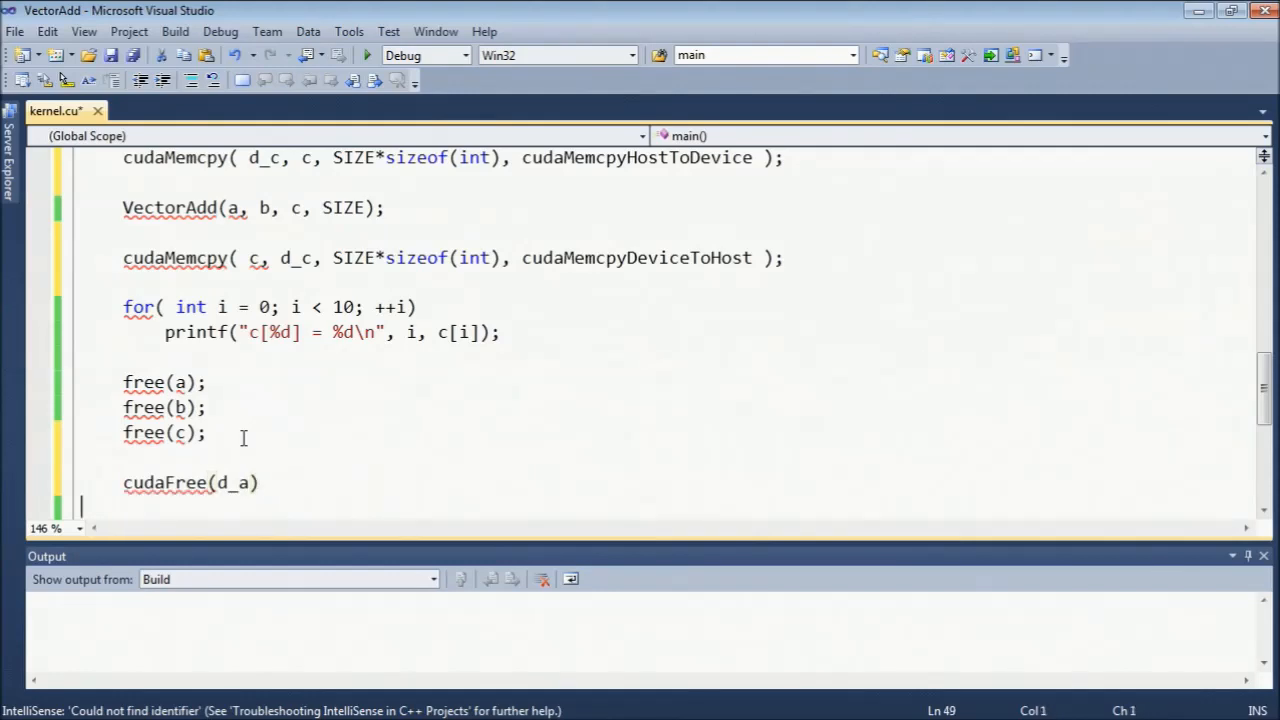
pyautogui.write(';')
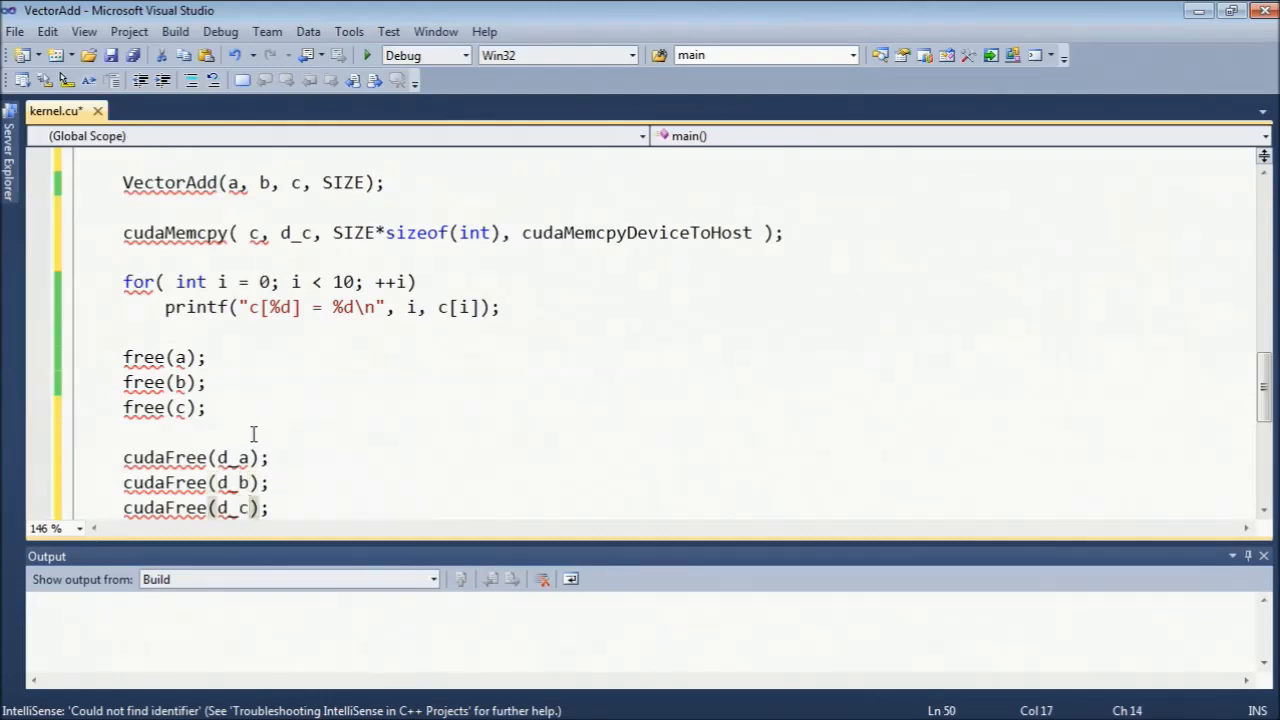
pyautogui.moveTo(272, 407)
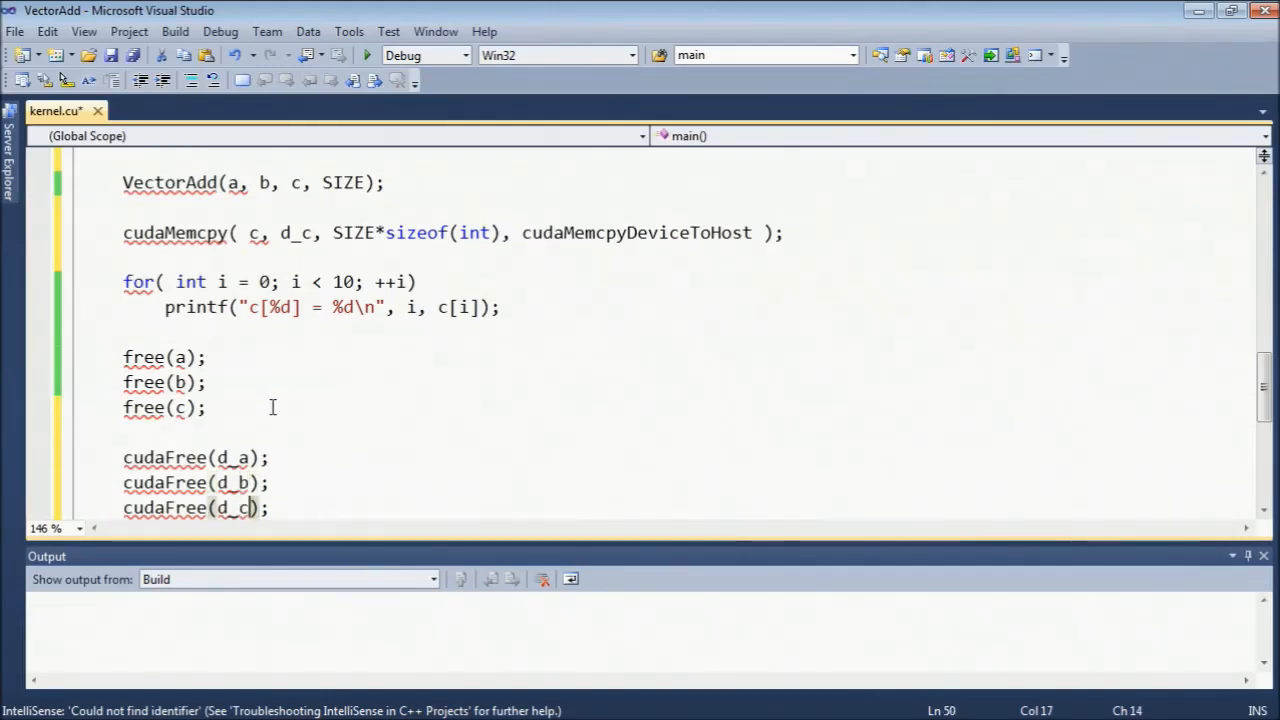
# Make the call VectorAdd<<< 1, SIZE >>> and change its arguments to d_a, d_b, d_c.
pyautogui.scroll(3)
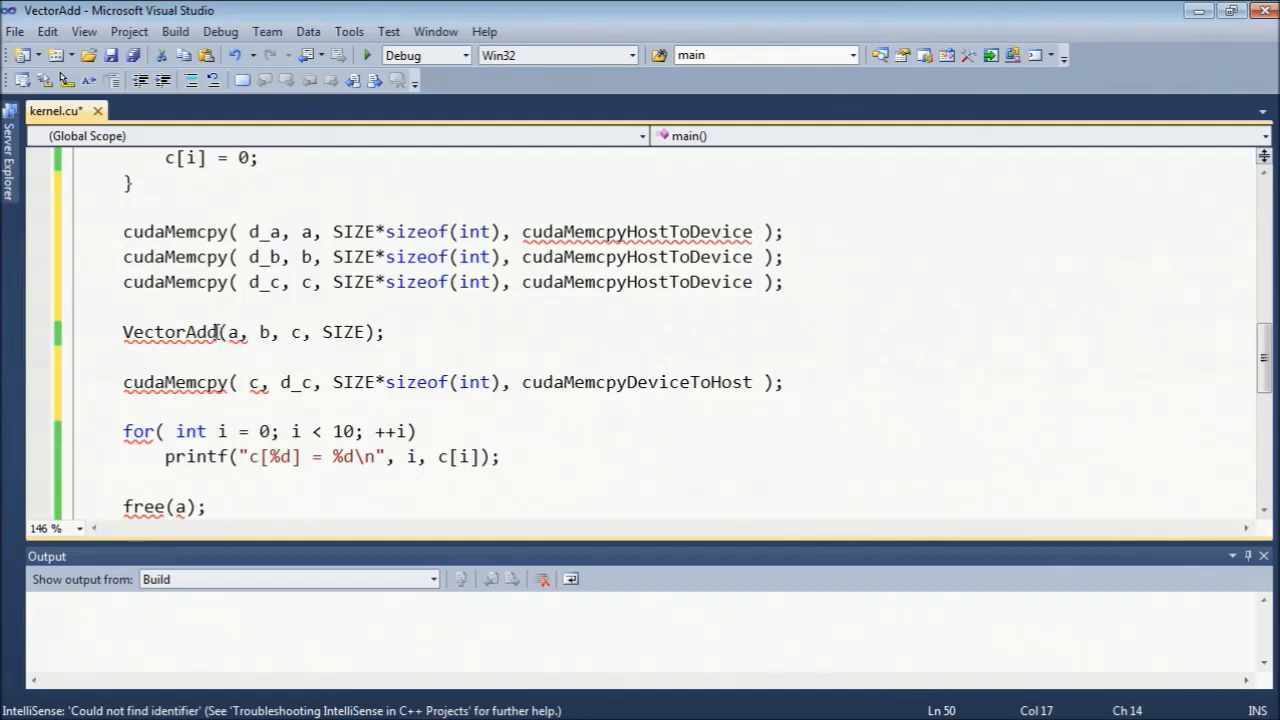
pyautogui.moveTo(232, 332)
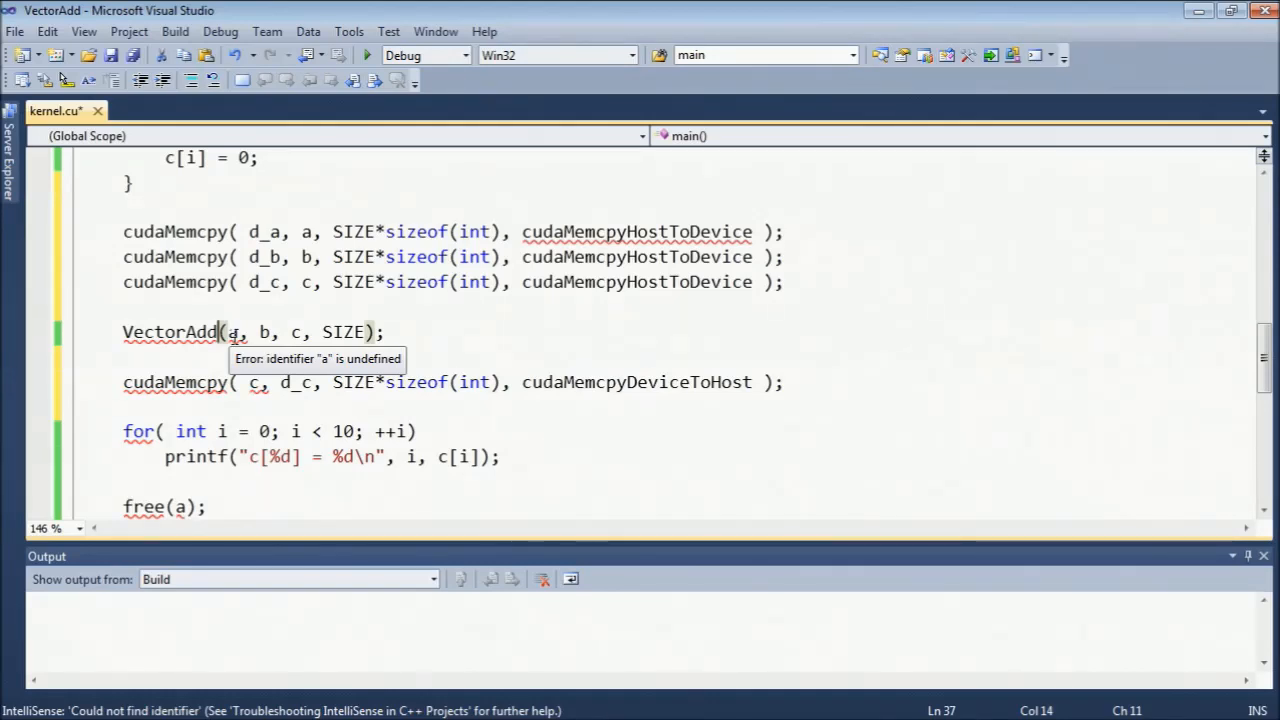
pyautogui.write('<<<')
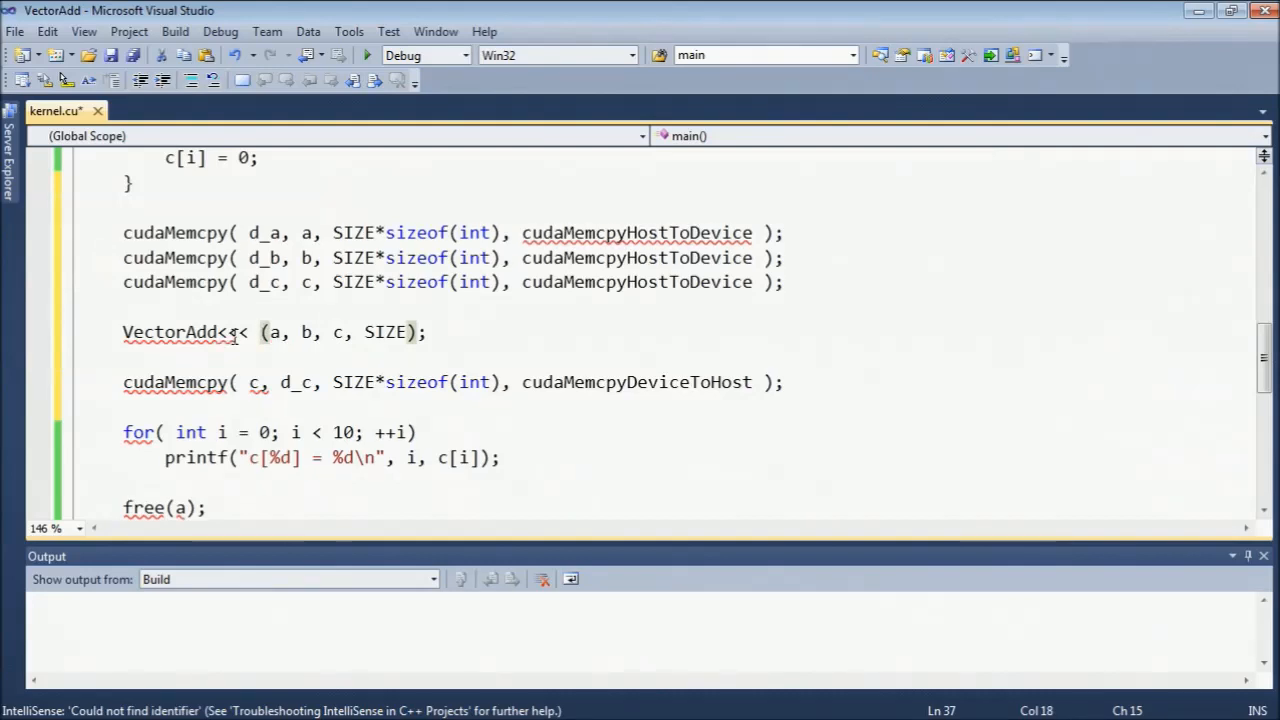
pyautogui.write('1, SIZE >>>')
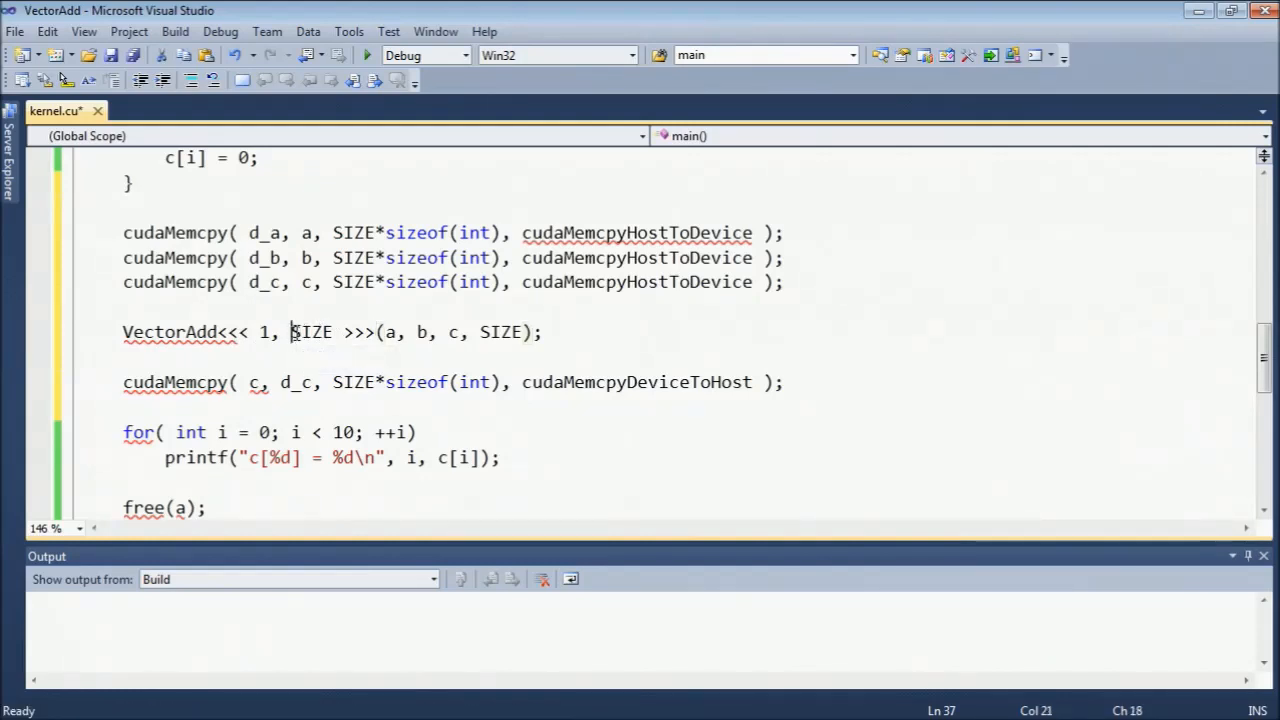
pyautogui.doubleClick(311, 332)
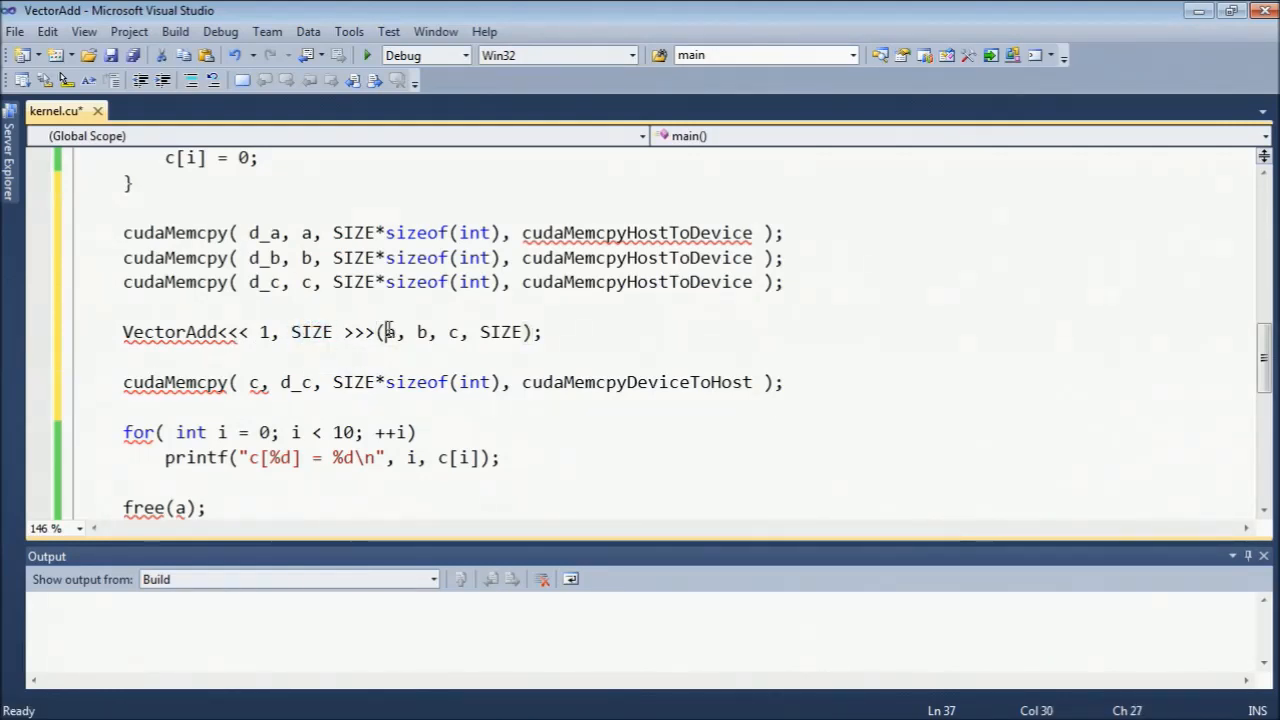
pyautogui.write('d_')
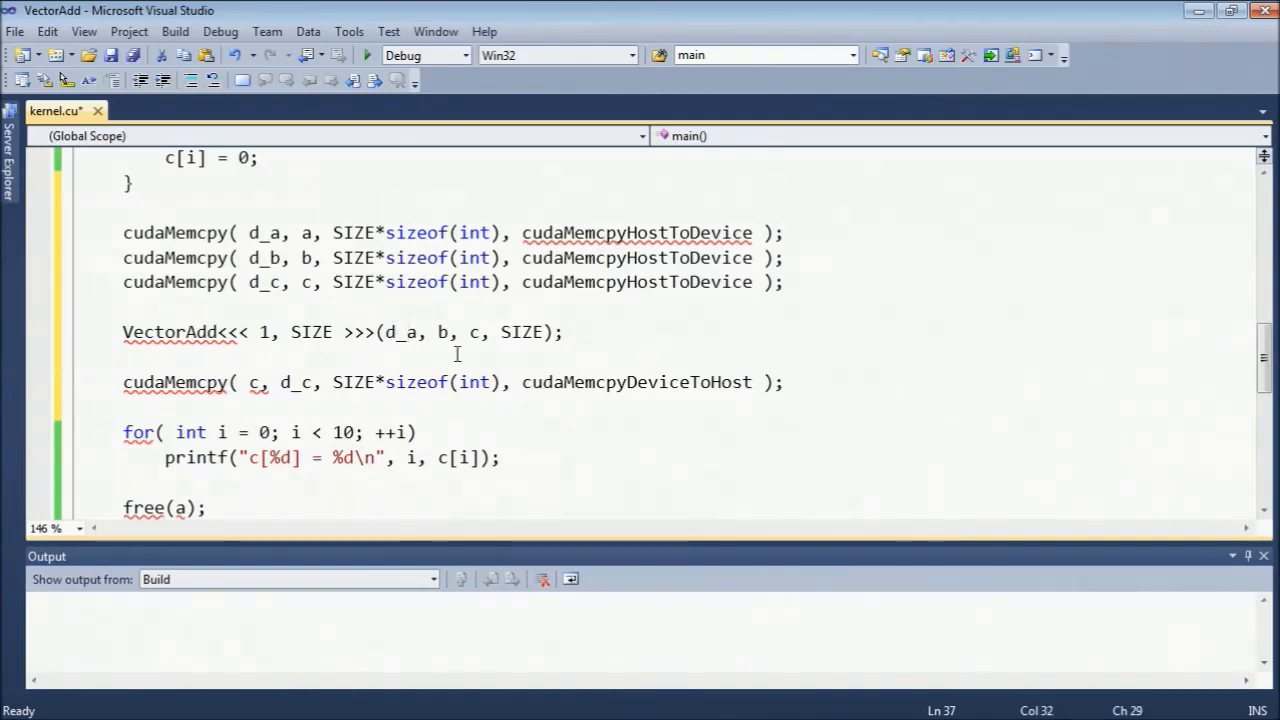
pyautogui.write('d_')
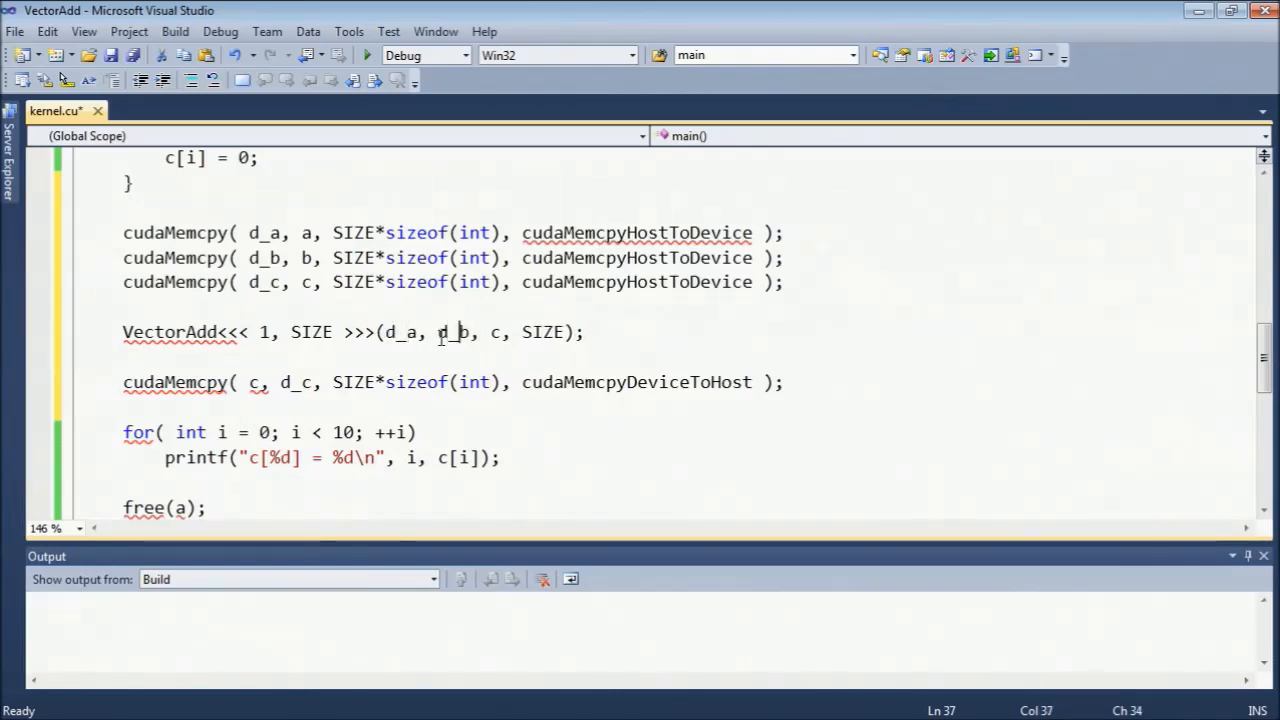
pyautogui.write('d_')
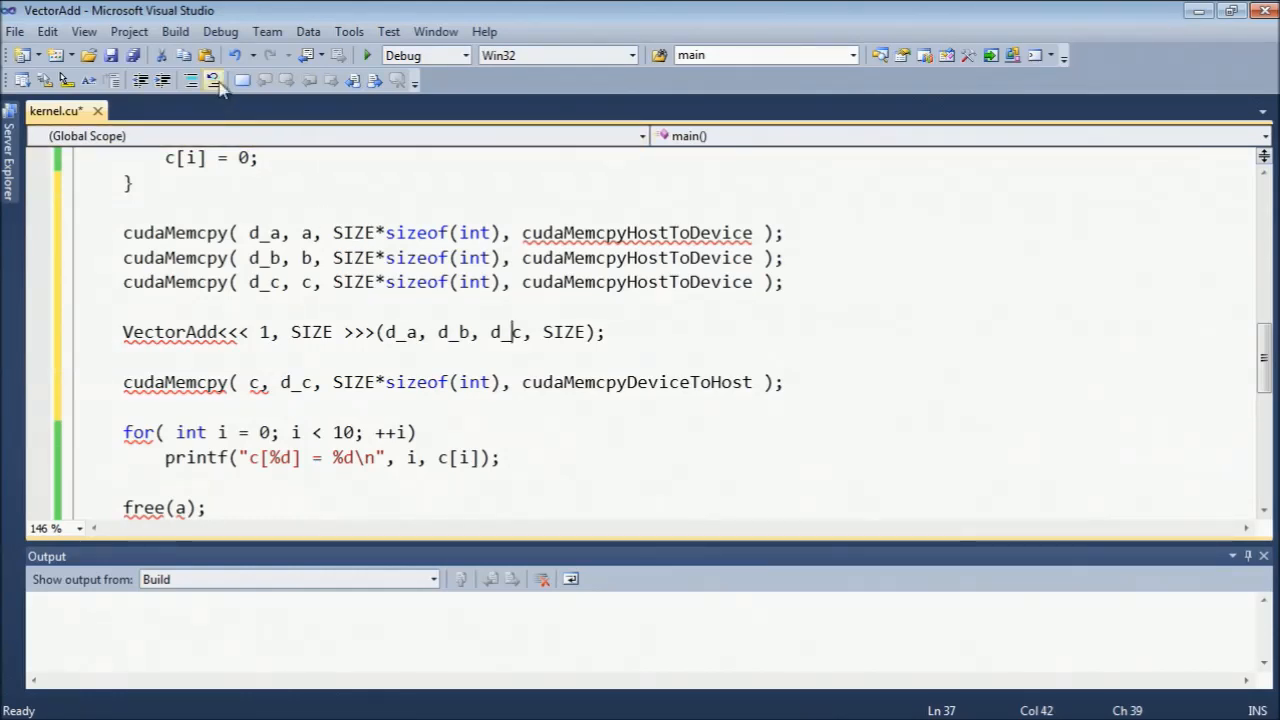
# Build the solution and run VectorAdd without debugging to see c[0]=0 through c[9]=18.
pyautogui.click(206, 55)
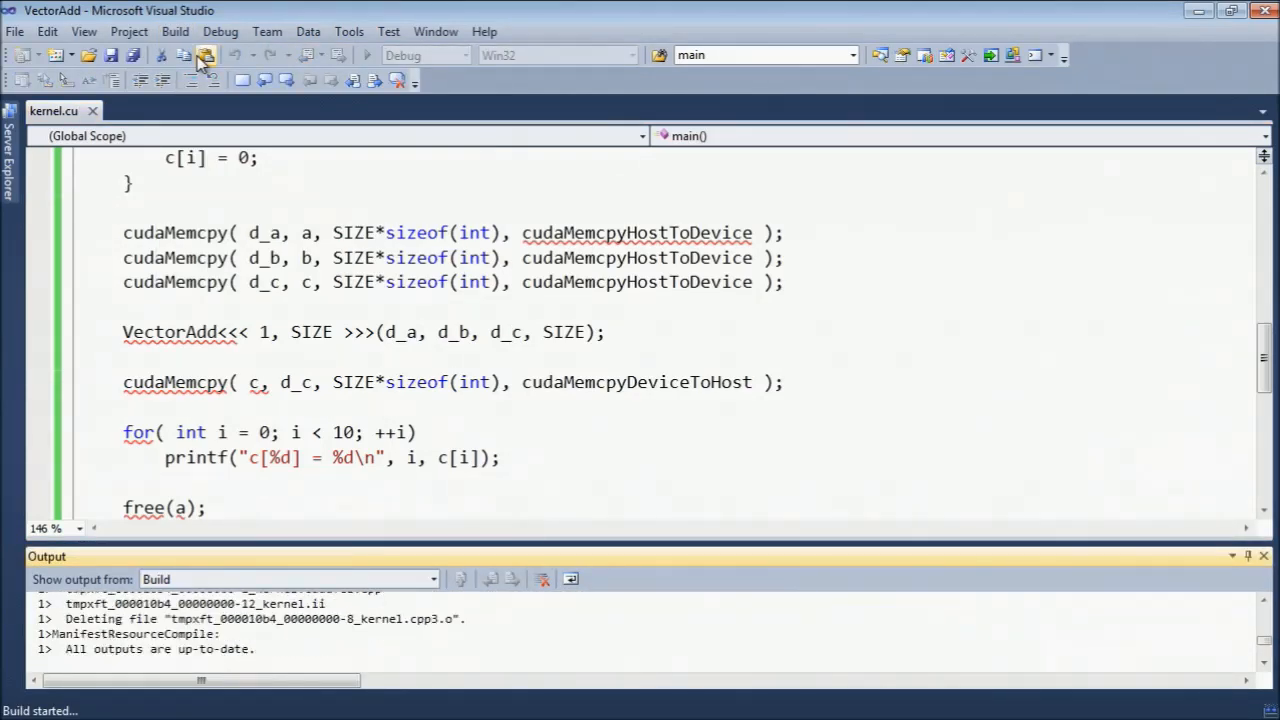
pyautogui.click(220, 31)
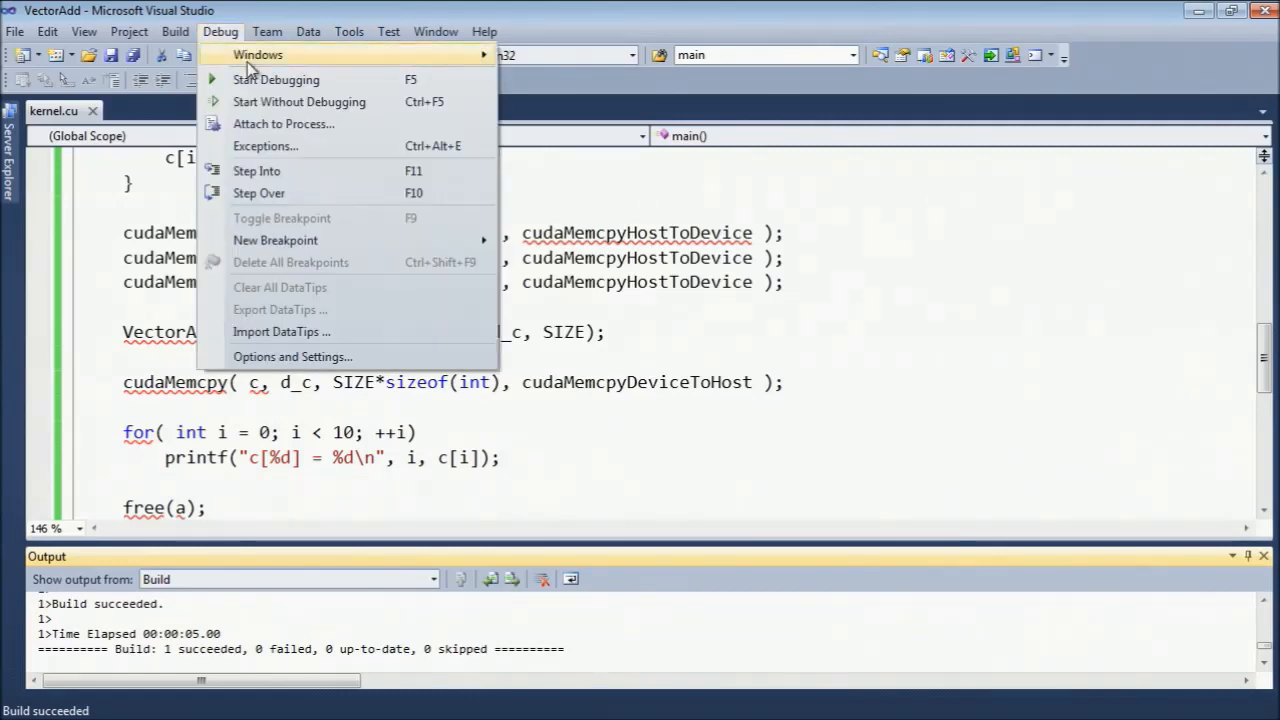
pyautogui.click(299, 101)
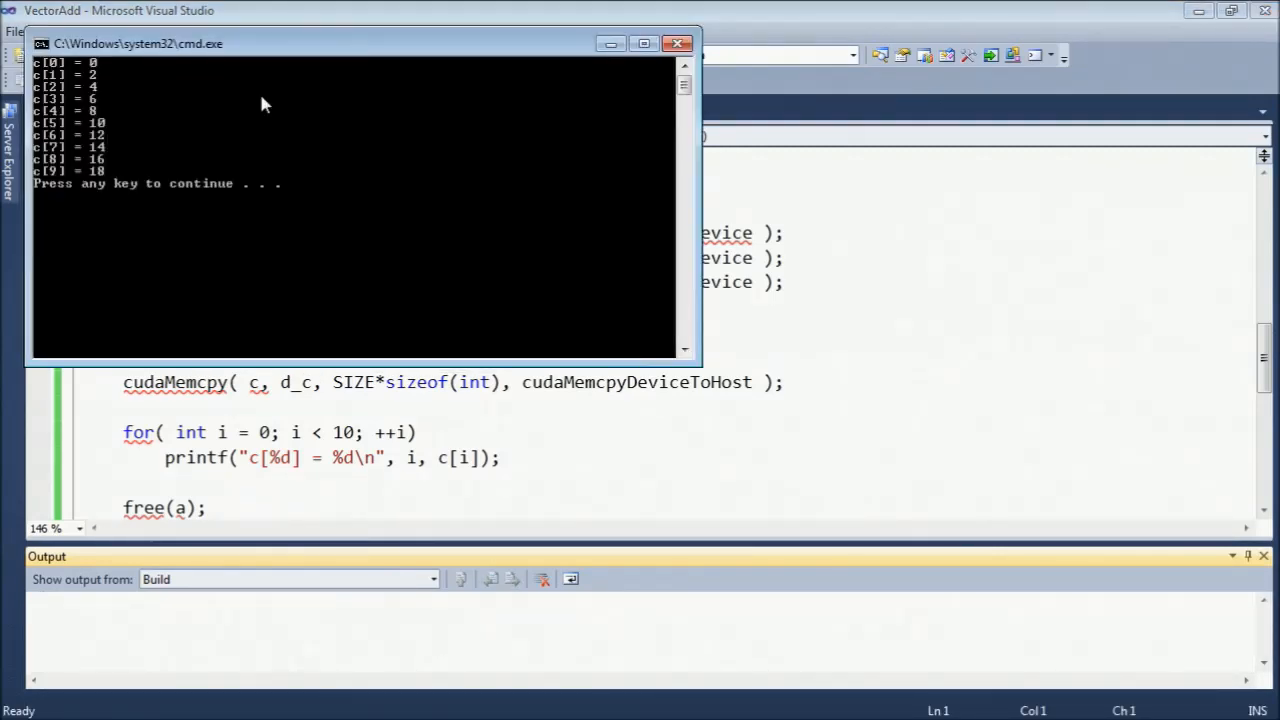
pyautogui.moveTo(108, 77)
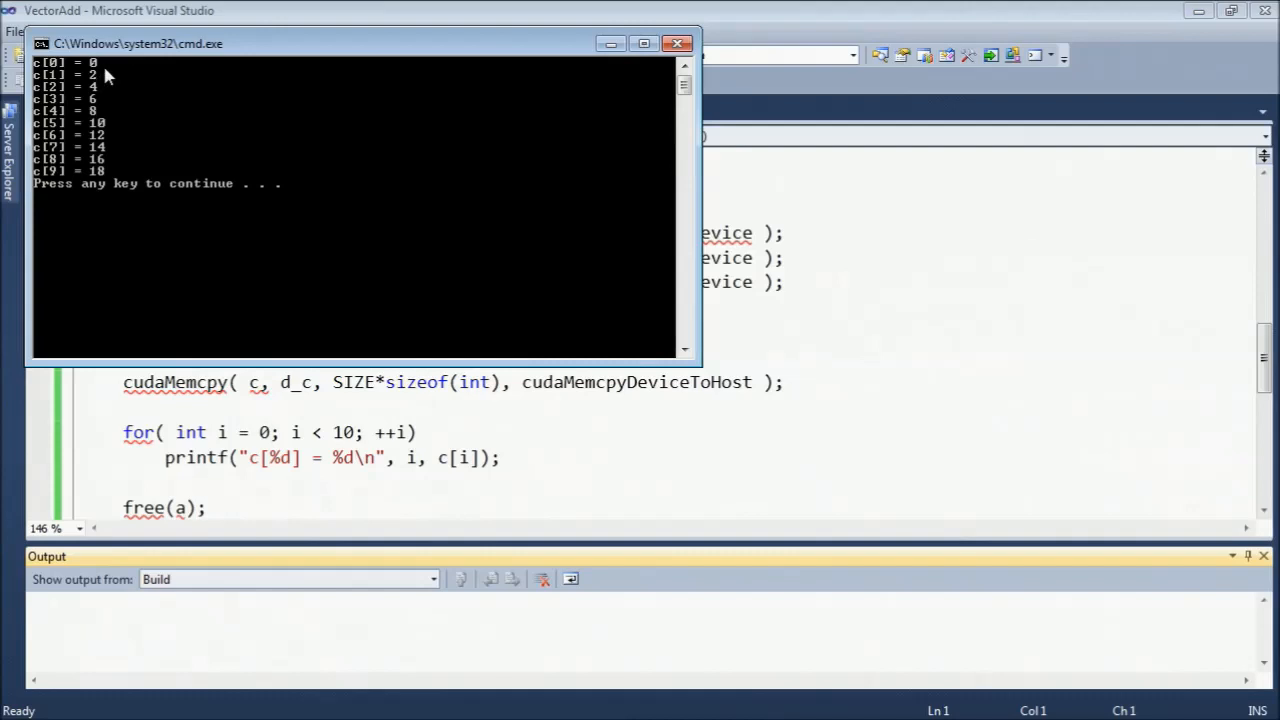
pyautogui.moveTo(103, 120)
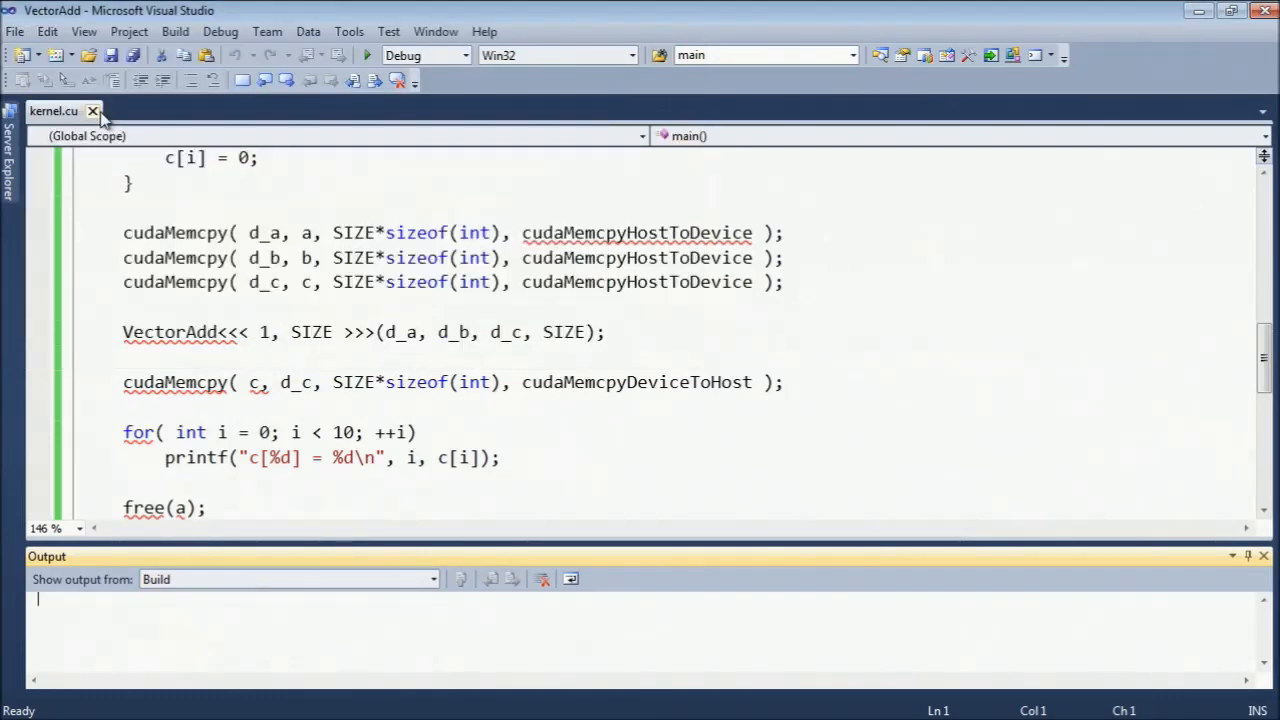
pyautogui.moveTo(92, 111)
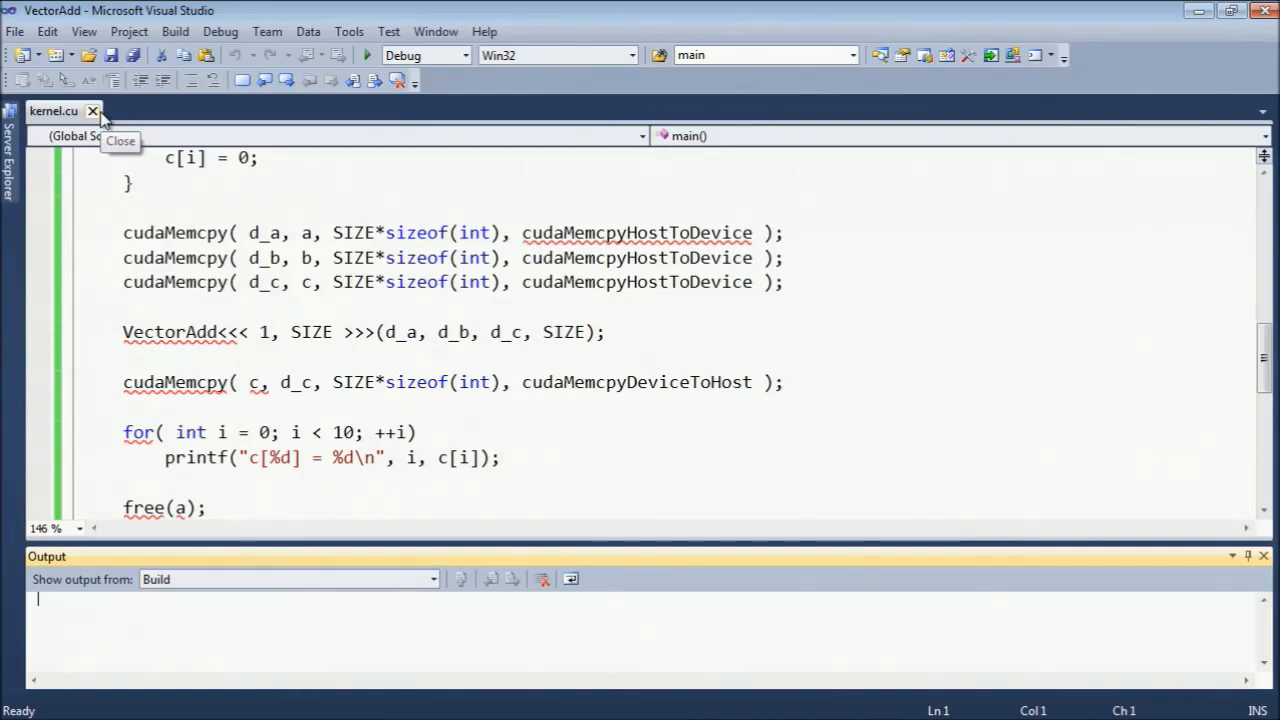